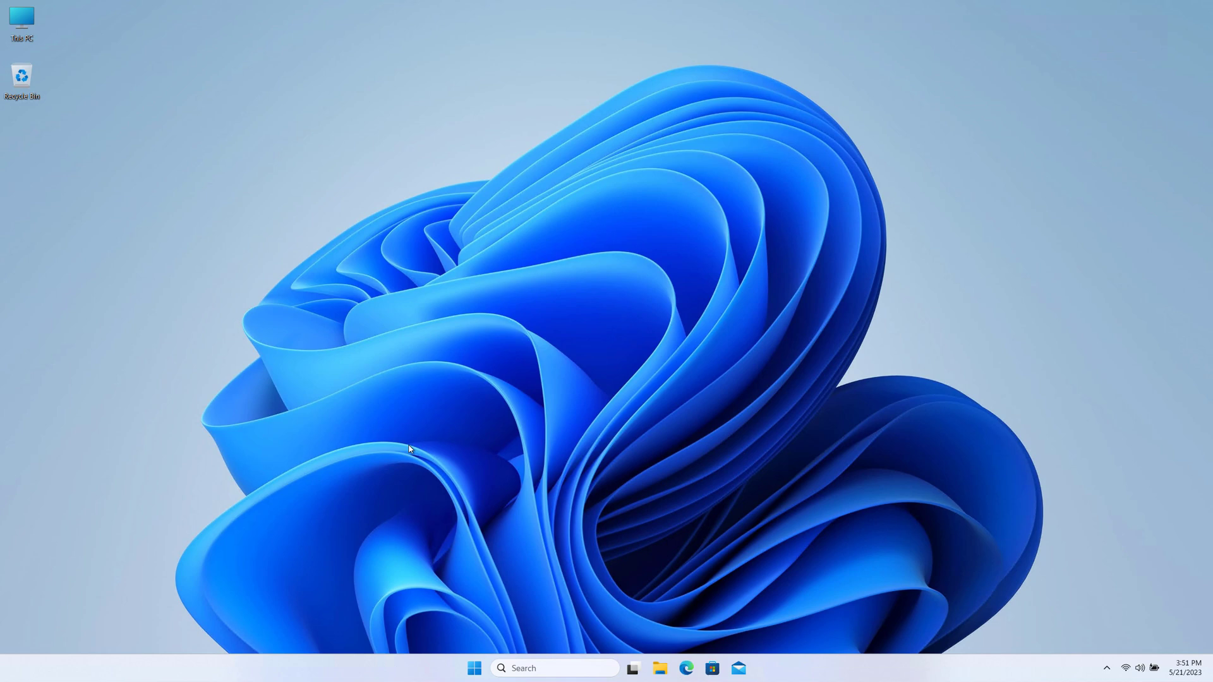
pyautogui.moveTo(463, 597)
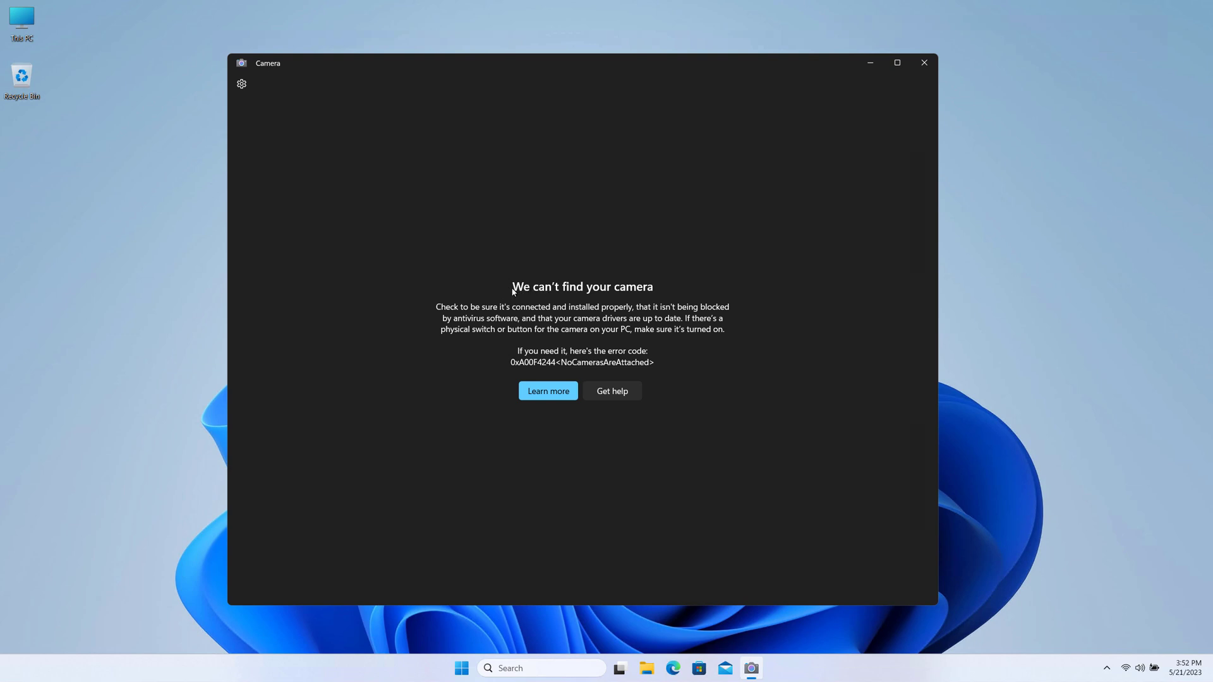
pyautogui.moveTo(519, 319)
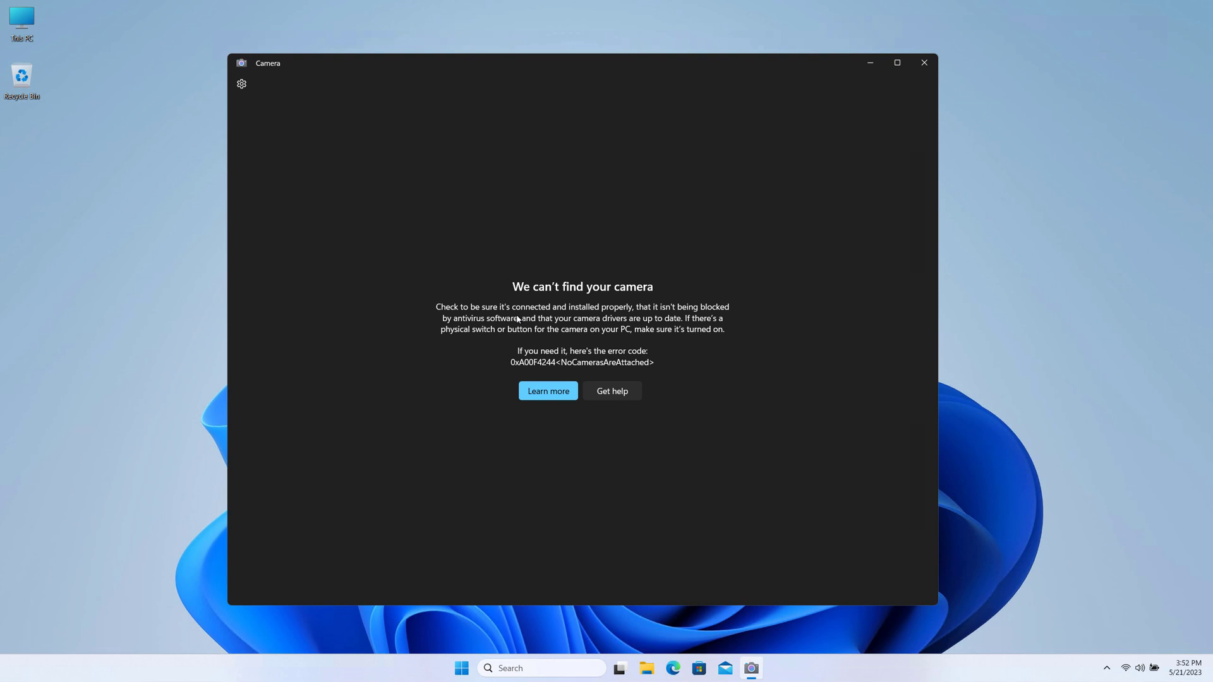
pyautogui.moveTo(860, 78)
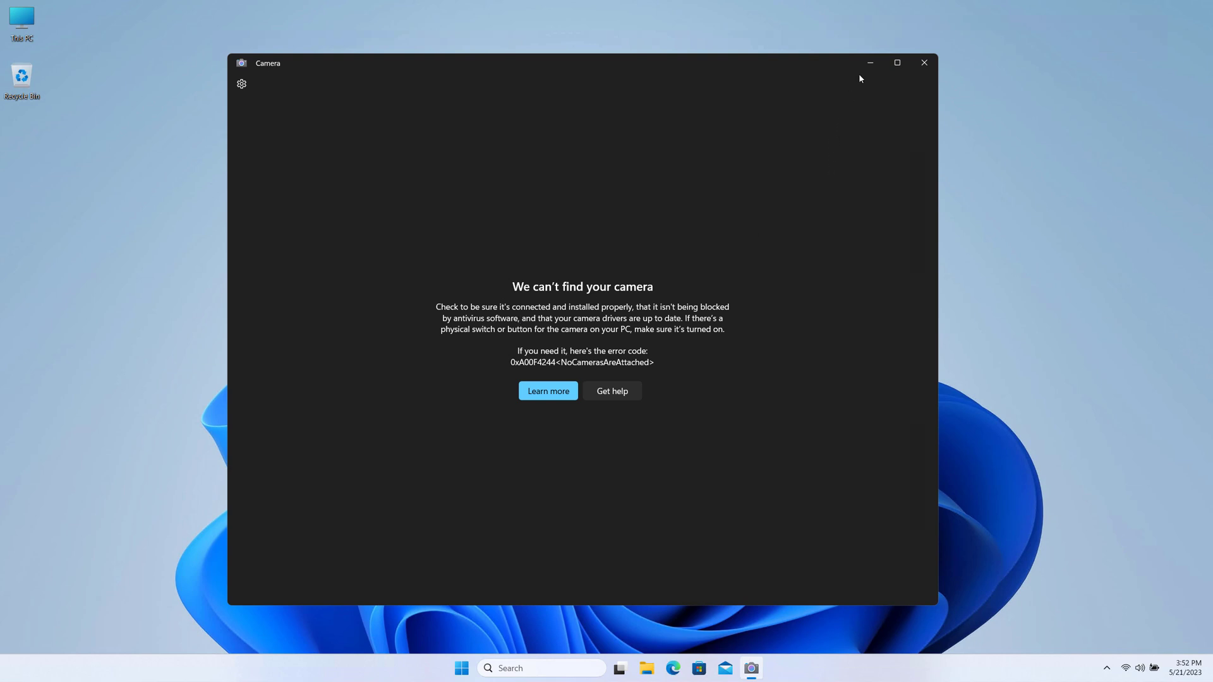
# Step: Close the erroring Camera app and launch Device Manager from Windows Search
pyautogui.click(924, 62)
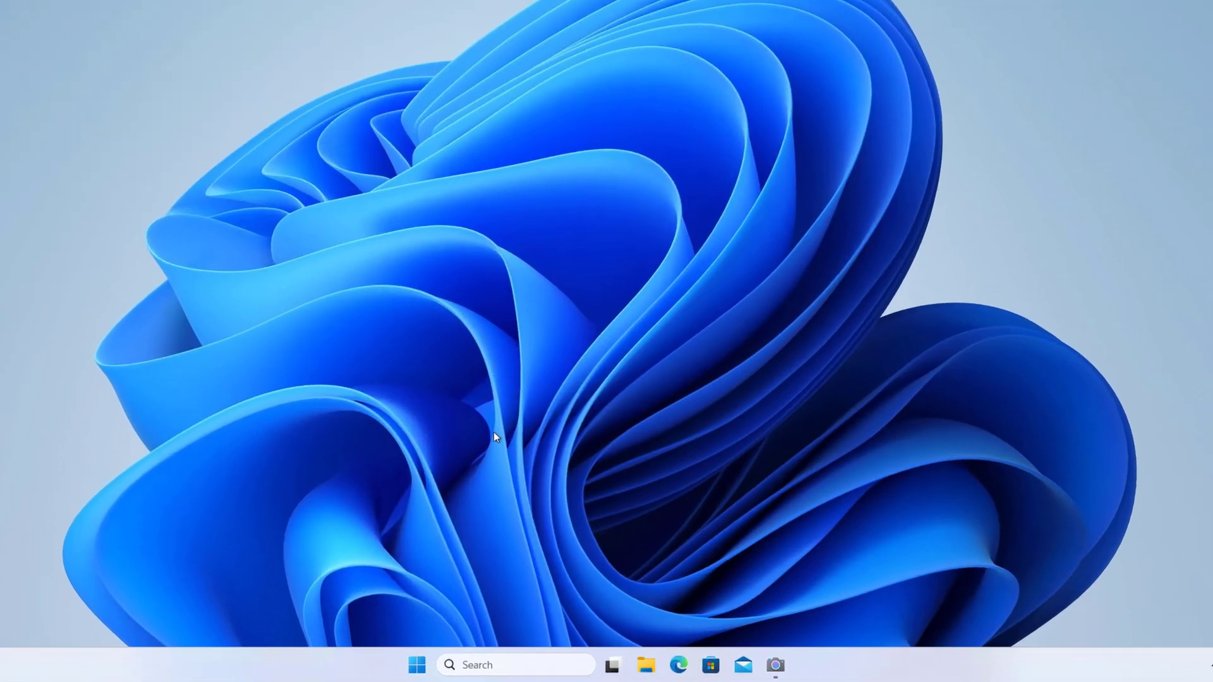
pyautogui.click(420, 665)
pyautogui.write('device mana')
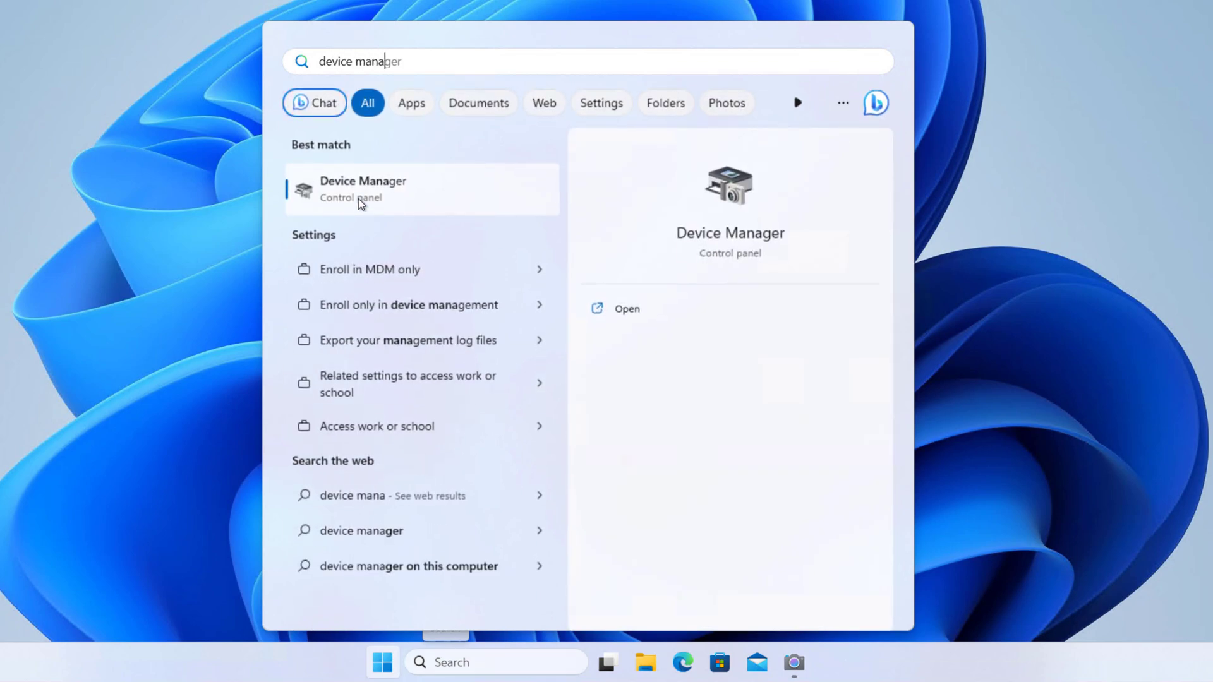
pyautogui.click(364, 189)
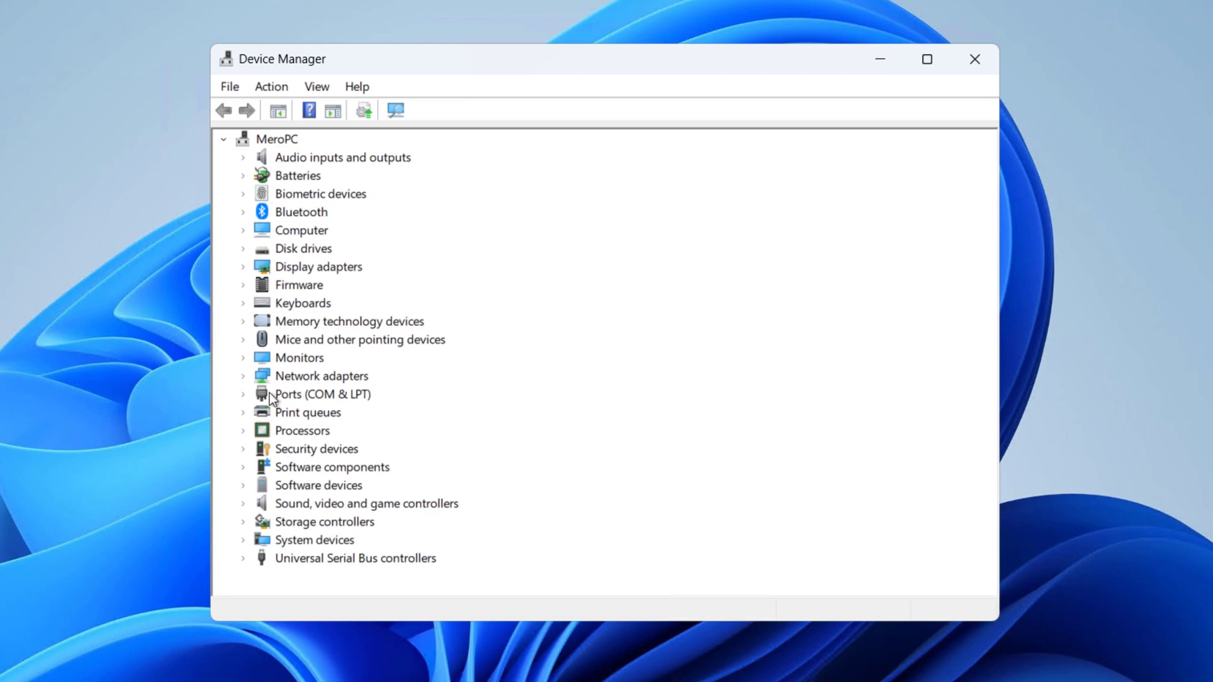
pyautogui.moveTo(316, 267)
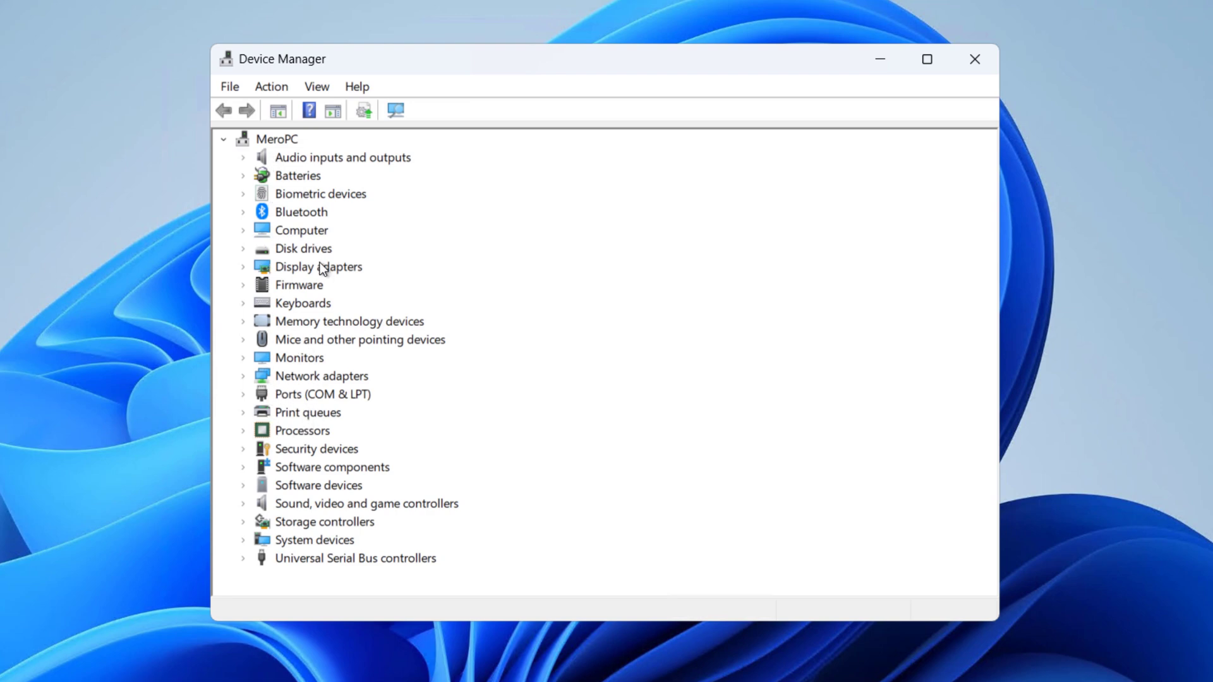
pyautogui.moveTo(280, 223)
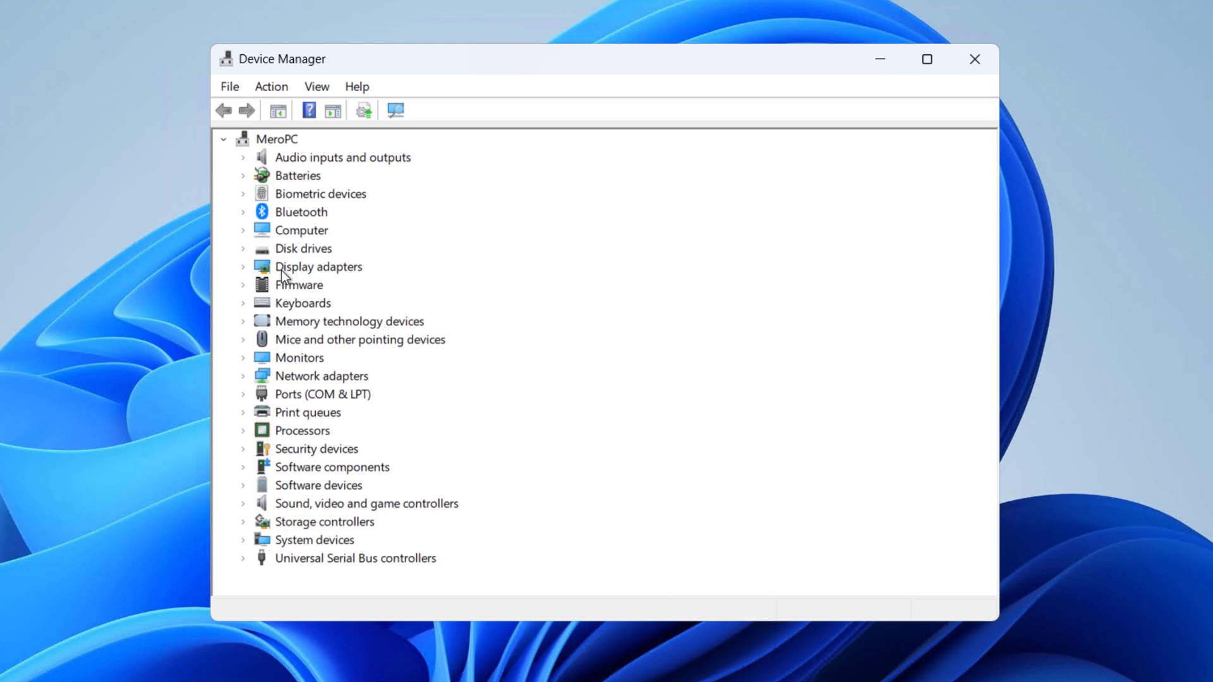
pyautogui.moveTo(343, 220)
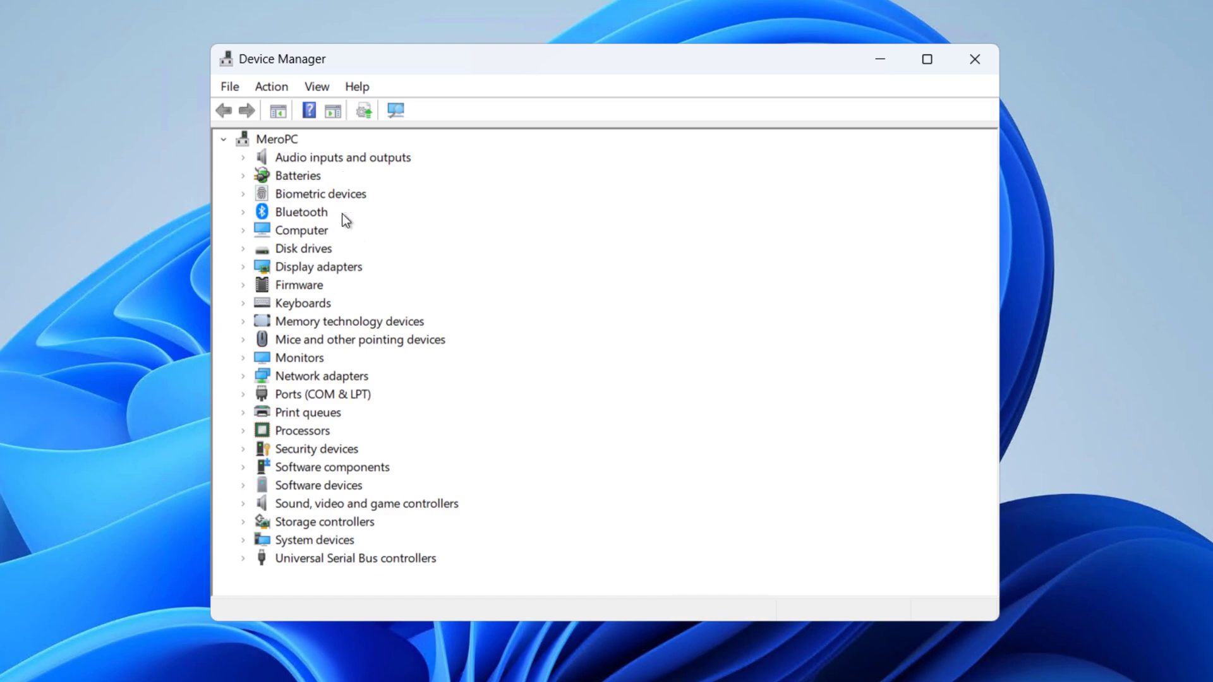
pyautogui.moveTo(300, 328)
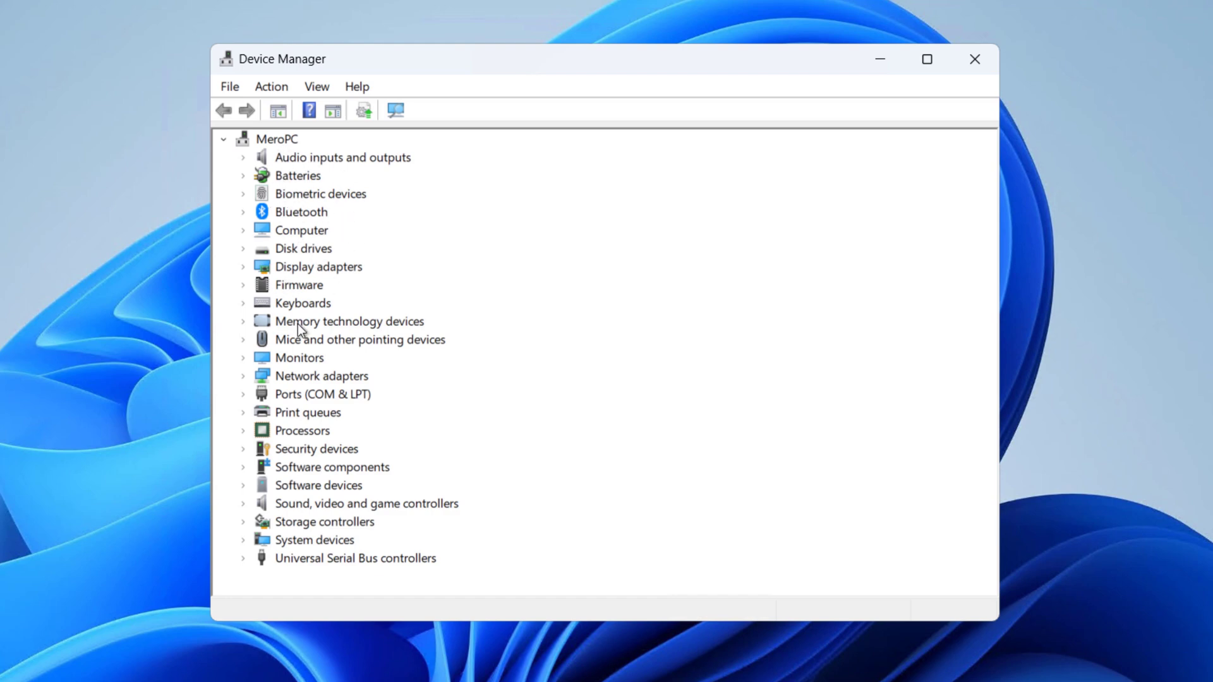
pyautogui.moveTo(336, 288)
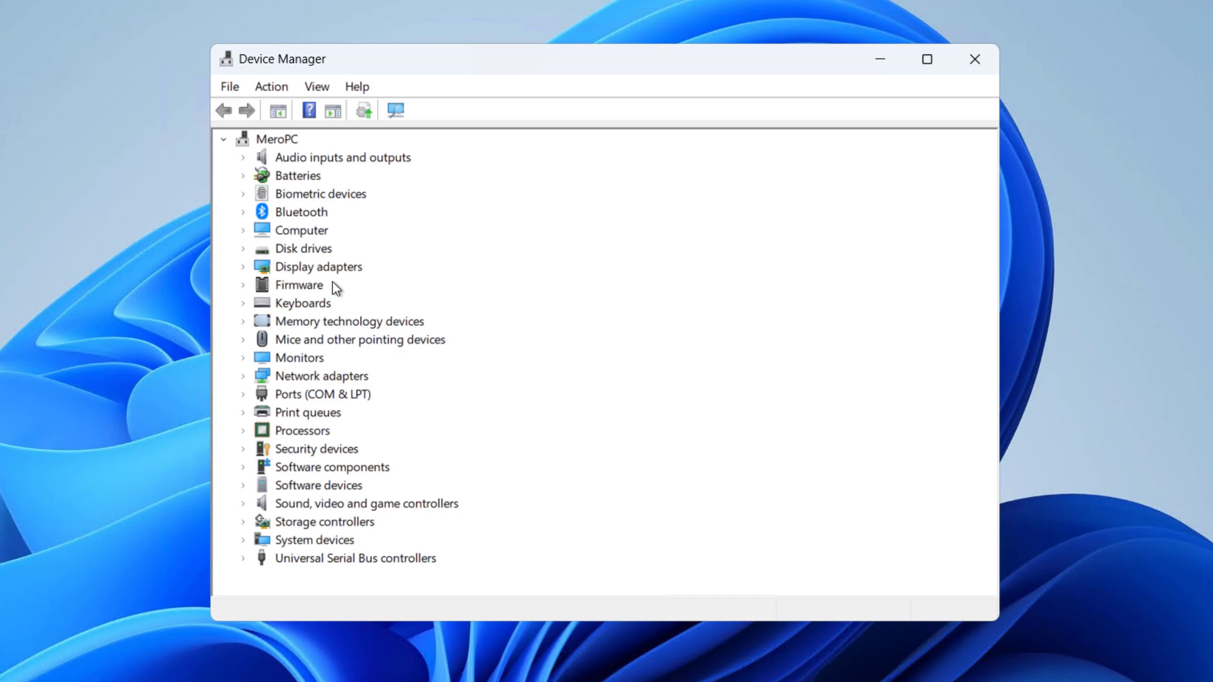
pyautogui.moveTo(405, 184)
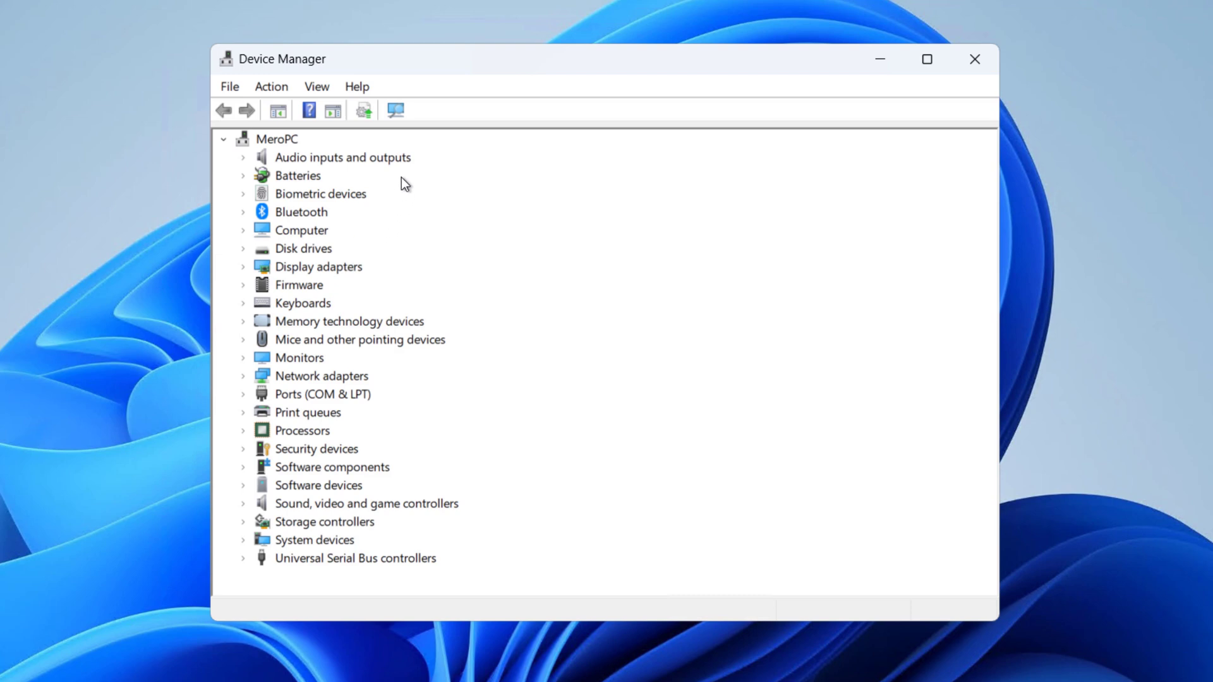
pyautogui.moveTo(395, 114)
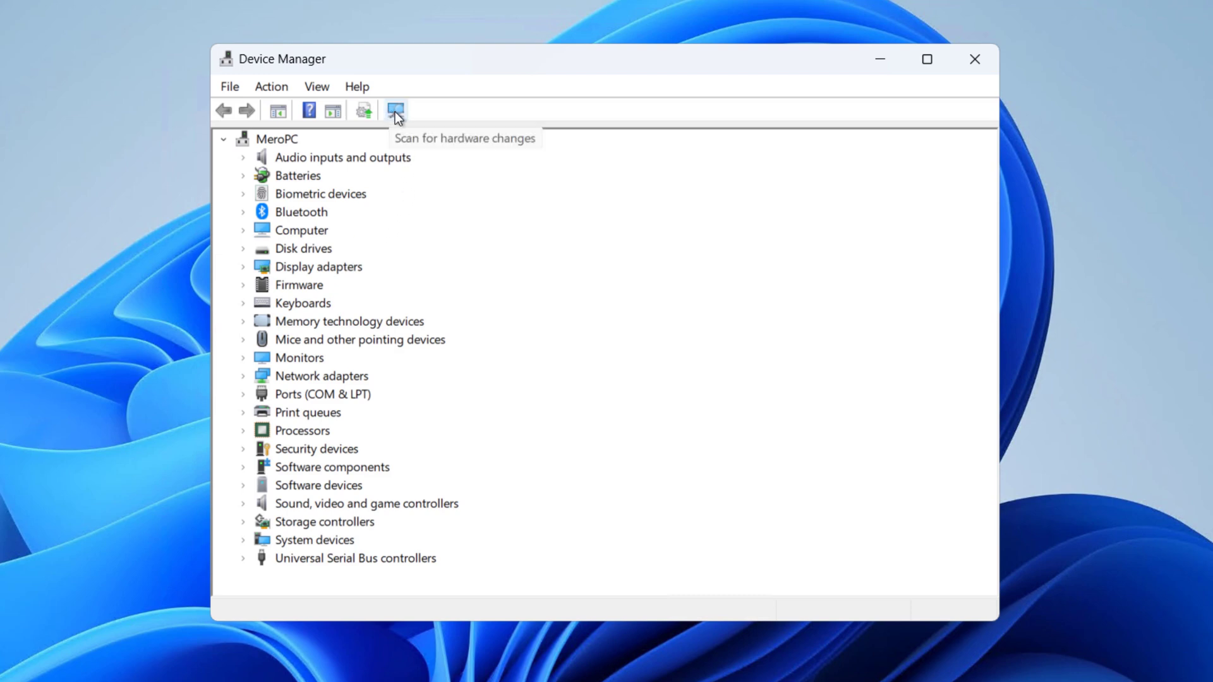
# Step: Scan for hardware changes, expand Cameras, and select the Integrated Camera with its Action menu
pyautogui.click(395, 110)
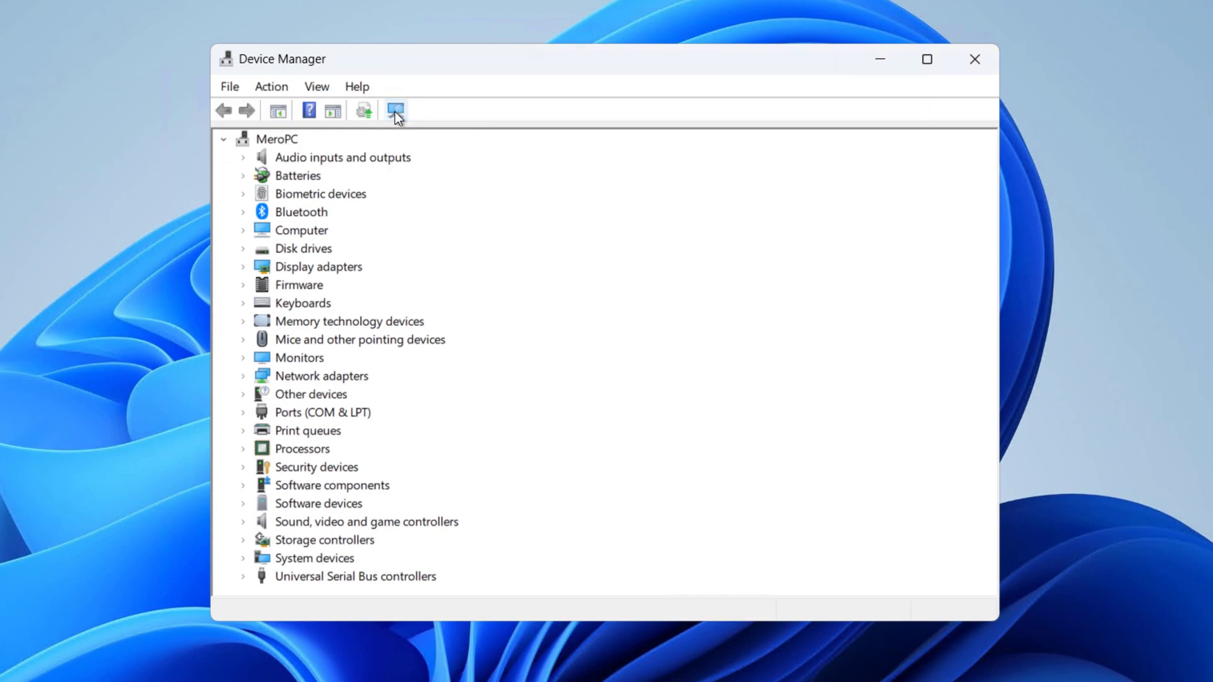
pyautogui.click(394, 110)
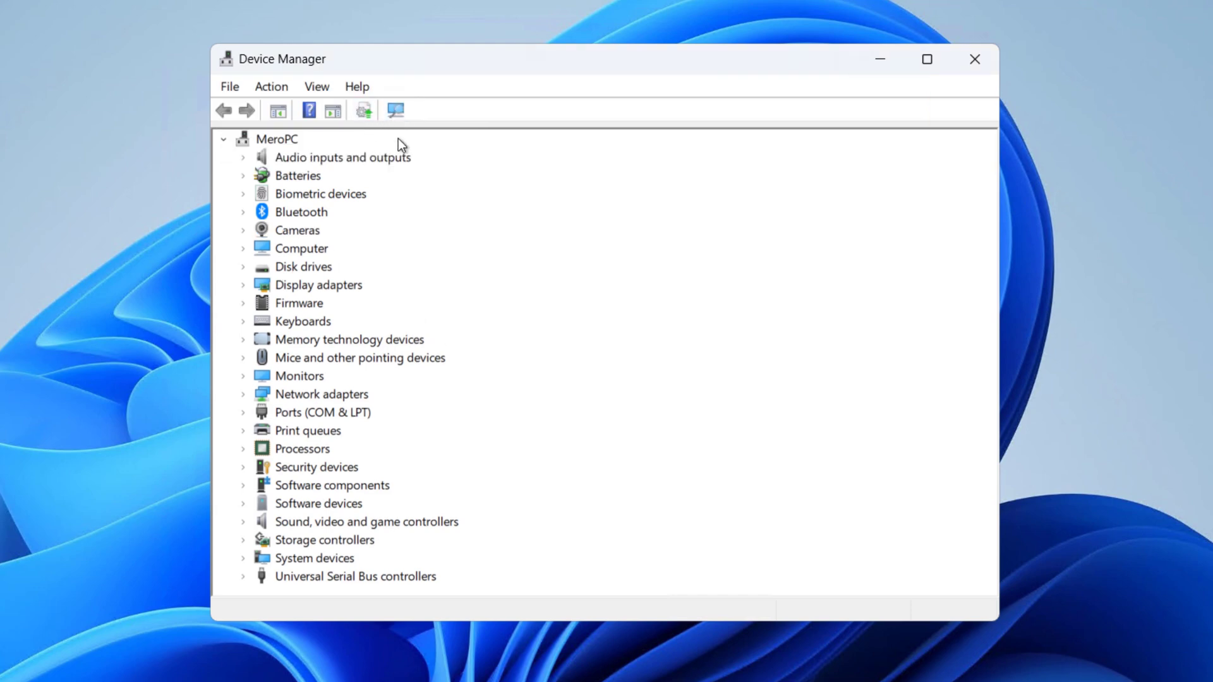
pyautogui.click(243, 230)
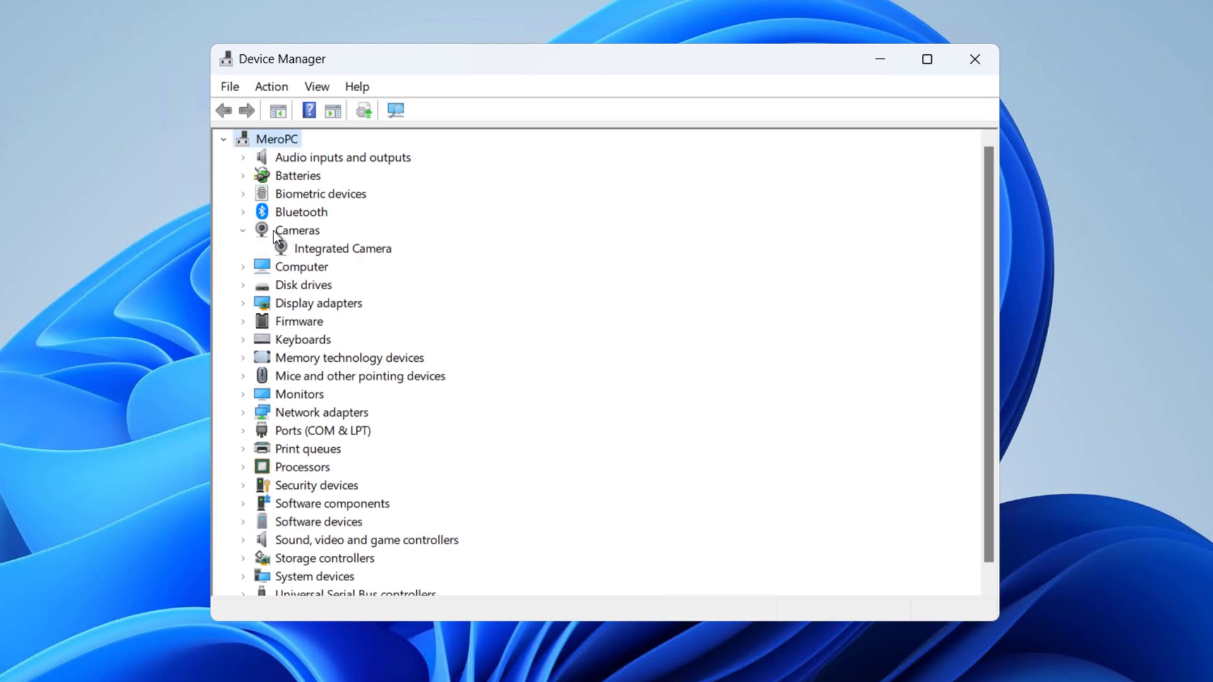
pyautogui.moveTo(297, 234)
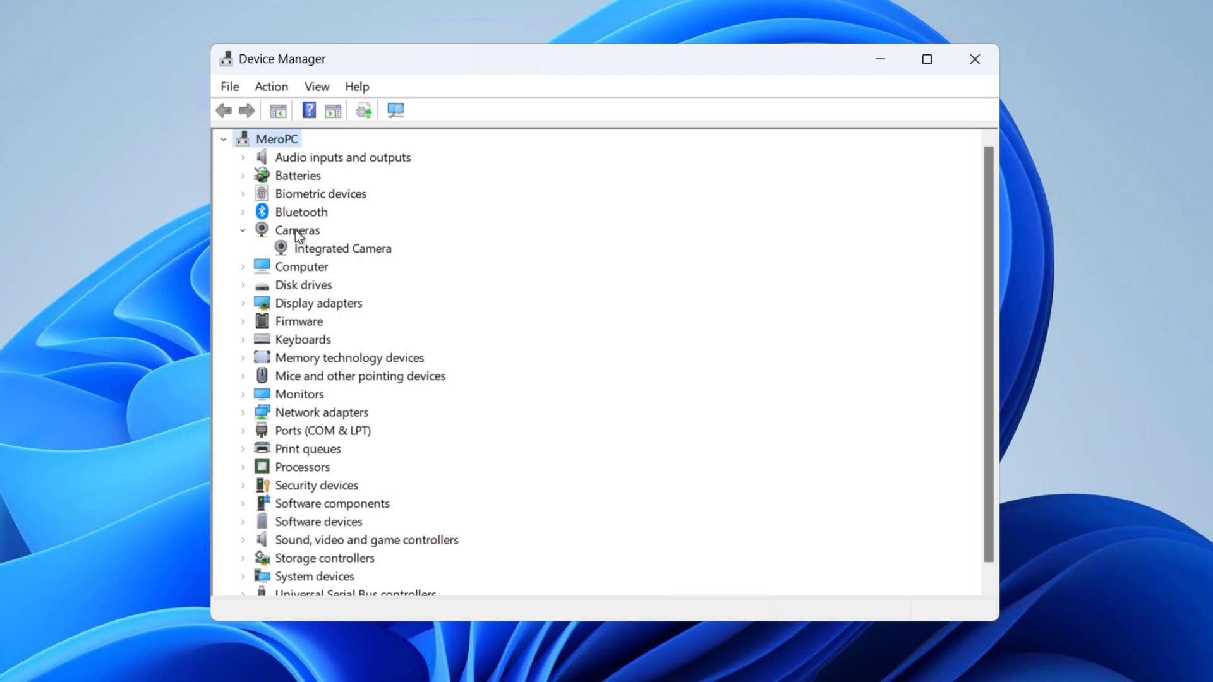
pyautogui.moveTo(314, 259)
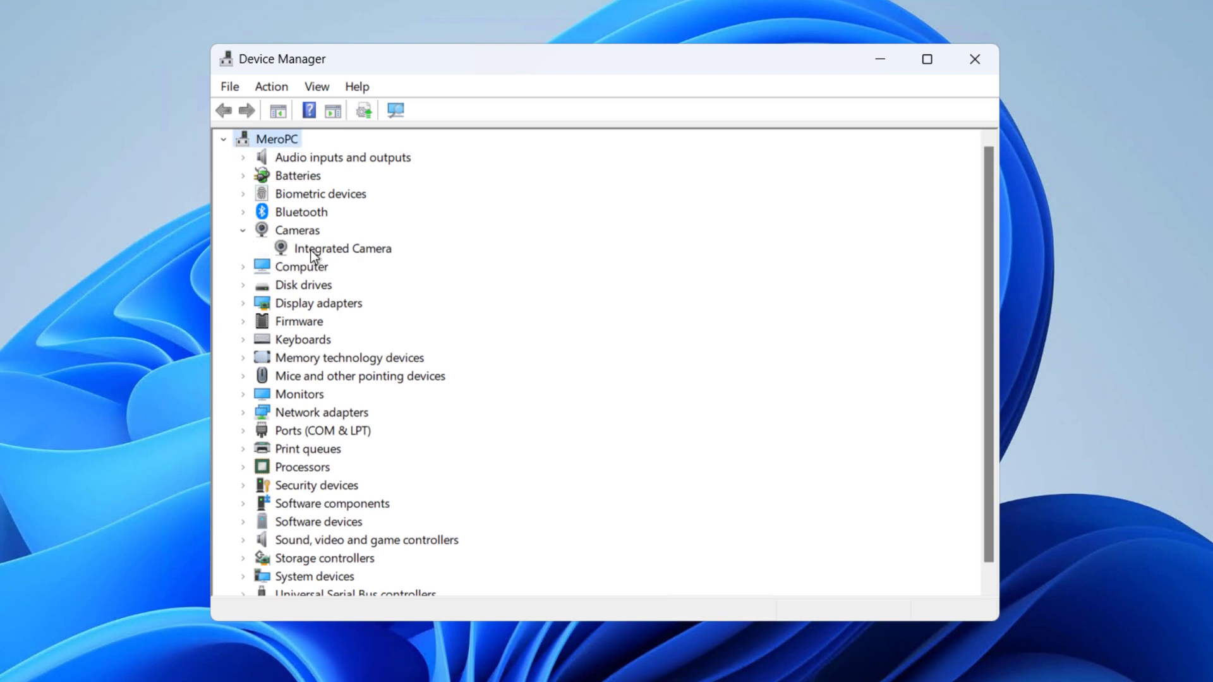
pyautogui.click(342, 248)
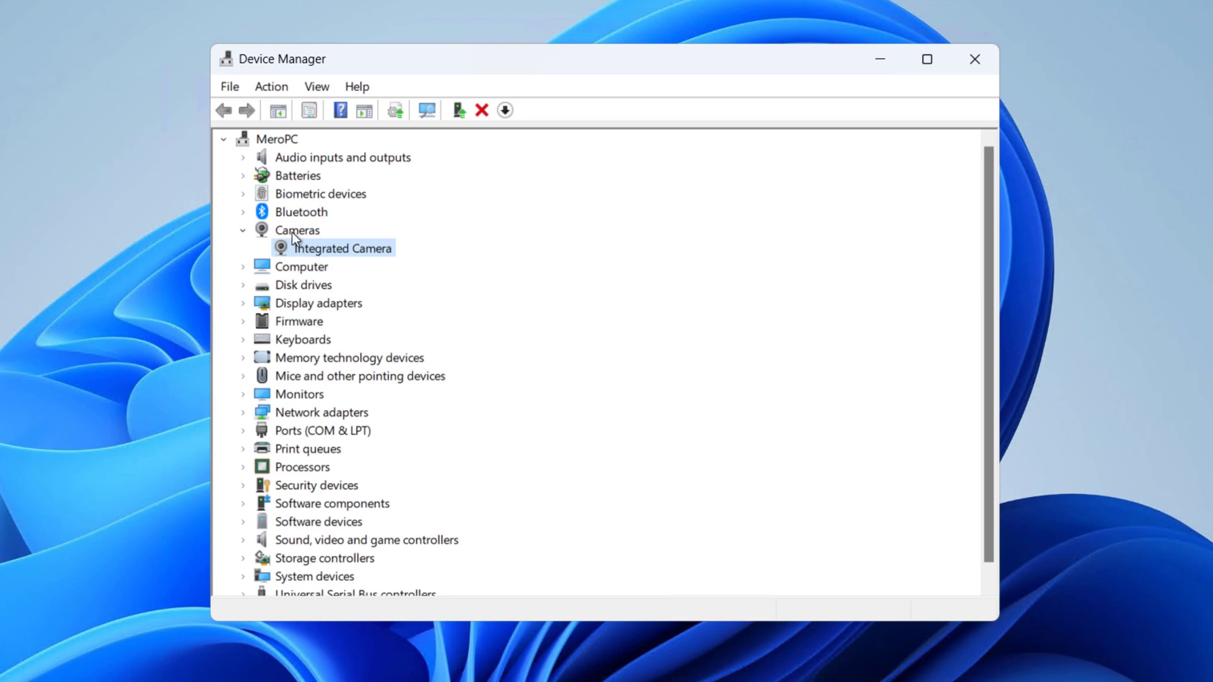
pyautogui.moveTo(311, 207)
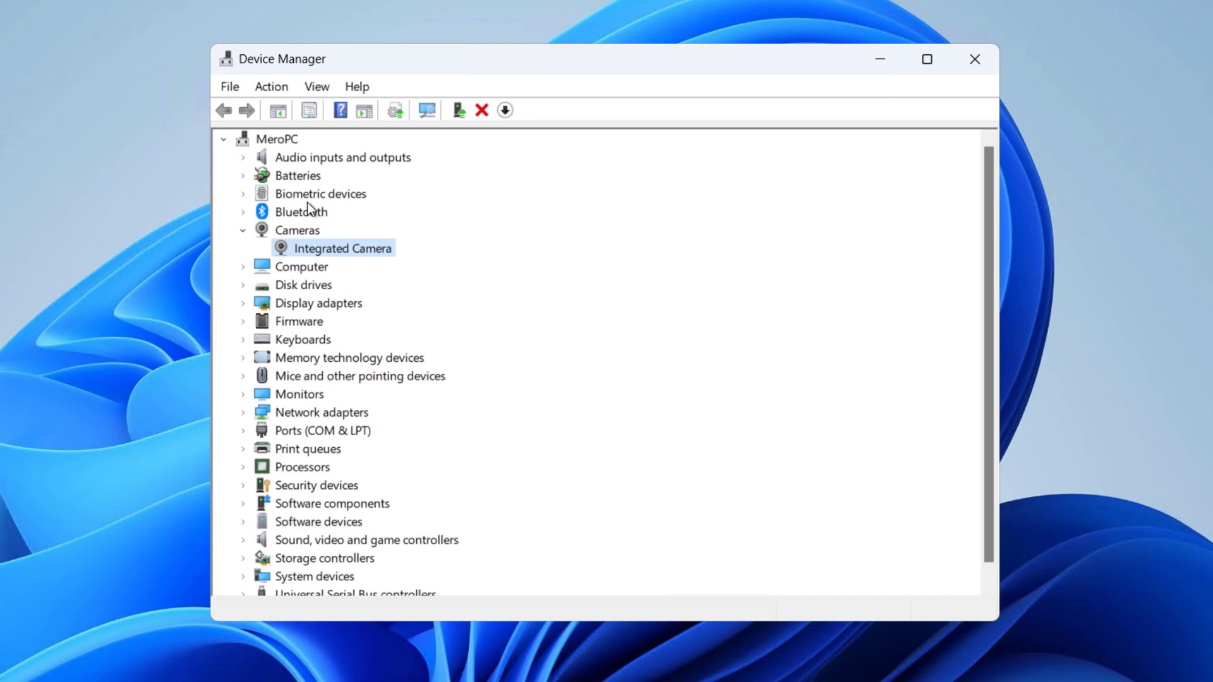
pyautogui.moveTo(425, 136)
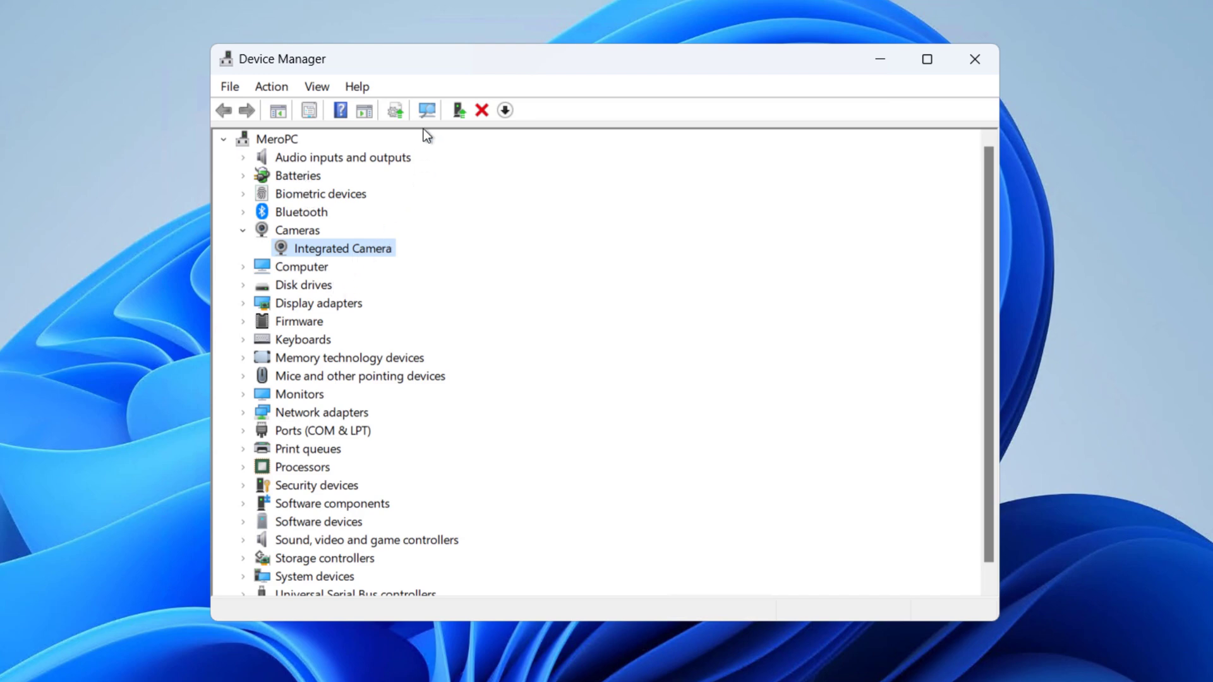
pyautogui.click(271, 87)
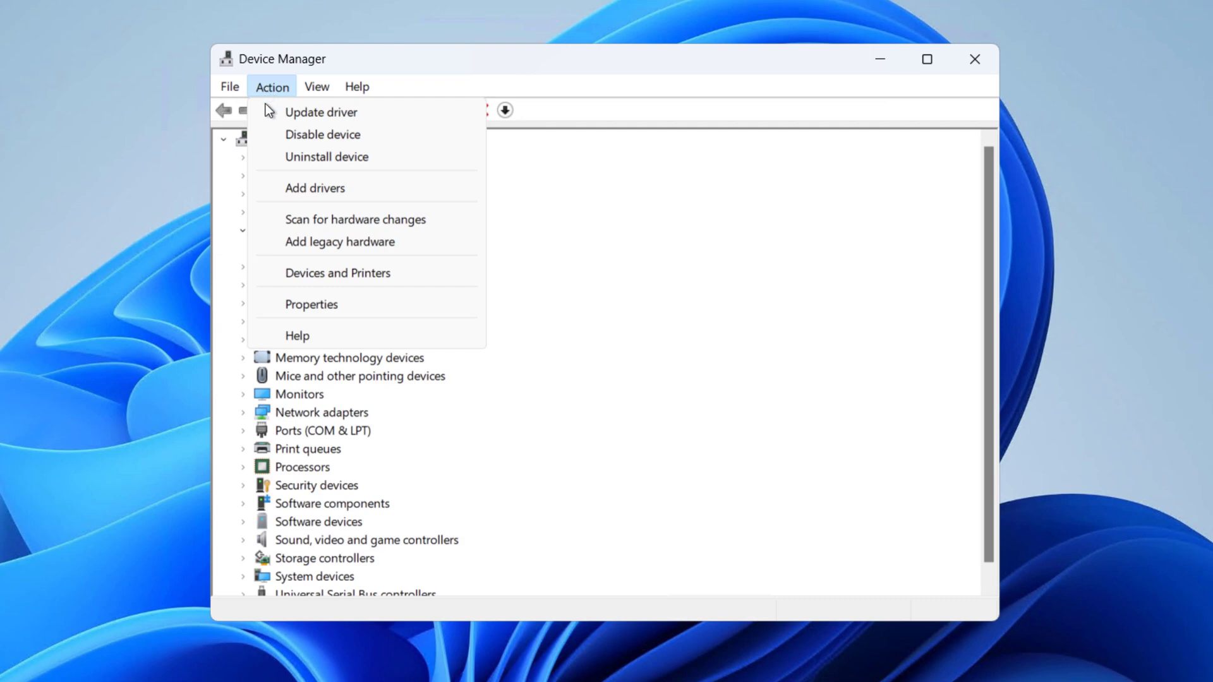
pyautogui.moveTo(283, 193)
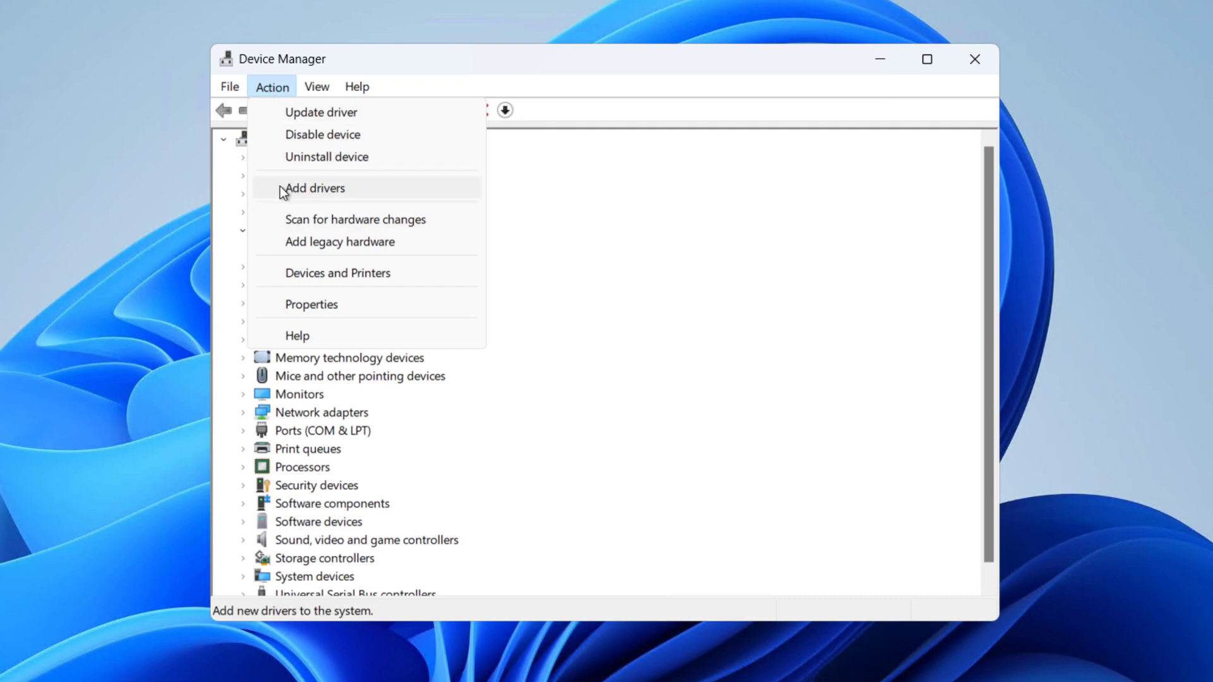
pyautogui.moveTo(299, 194)
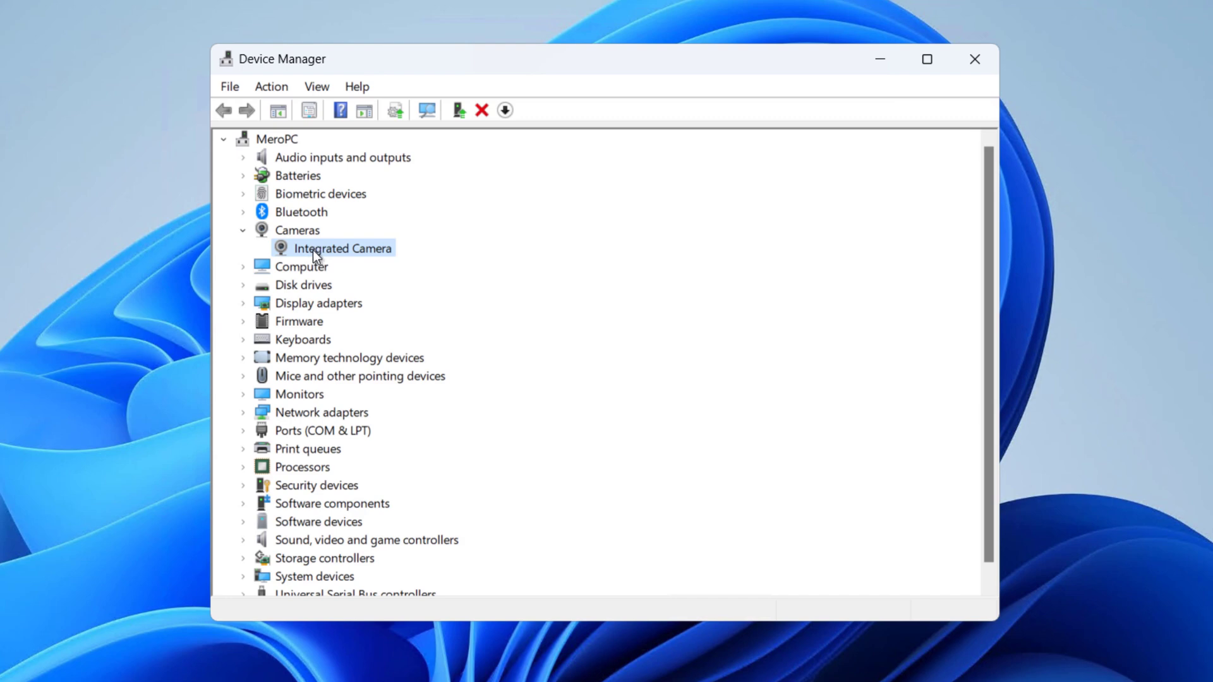
# Step: Bring up the context menu of actions for the Integrated Camera
pyautogui.rightClick(317, 252)
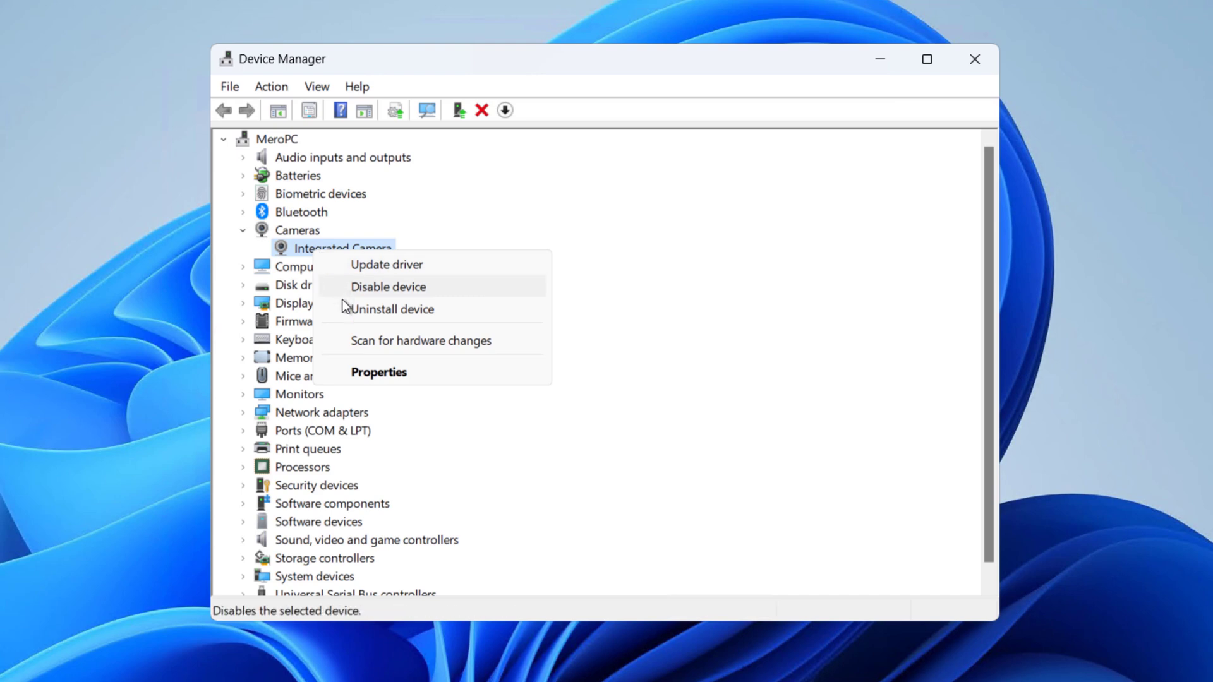
# Step: Show the Integrated Camera's Properties on the Driver tab with its Realtek driver details
pyautogui.click(378, 372)
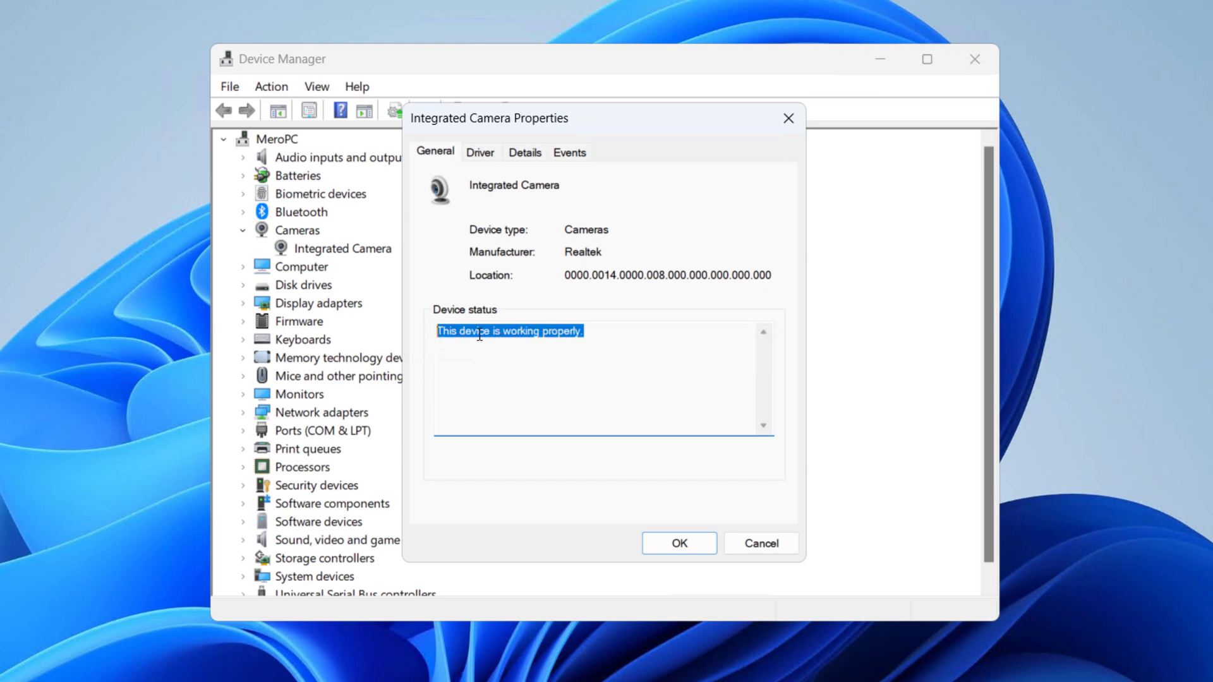
pyautogui.moveTo(502, 215)
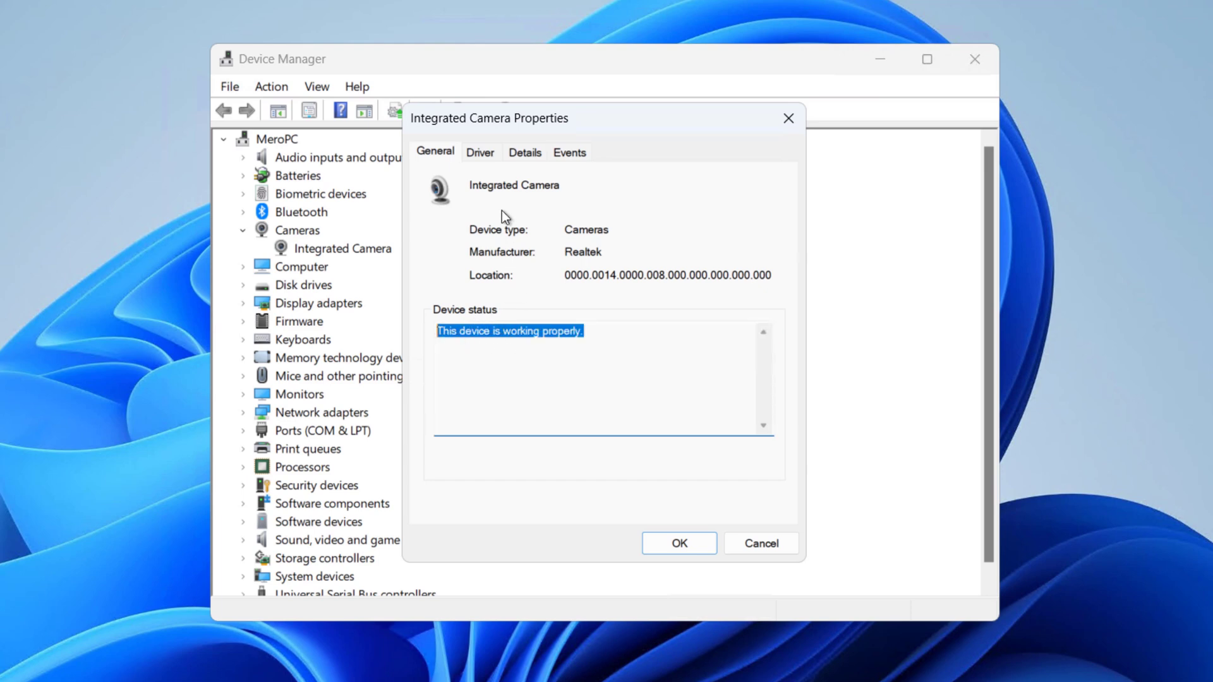
pyautogui.click(480, 152)
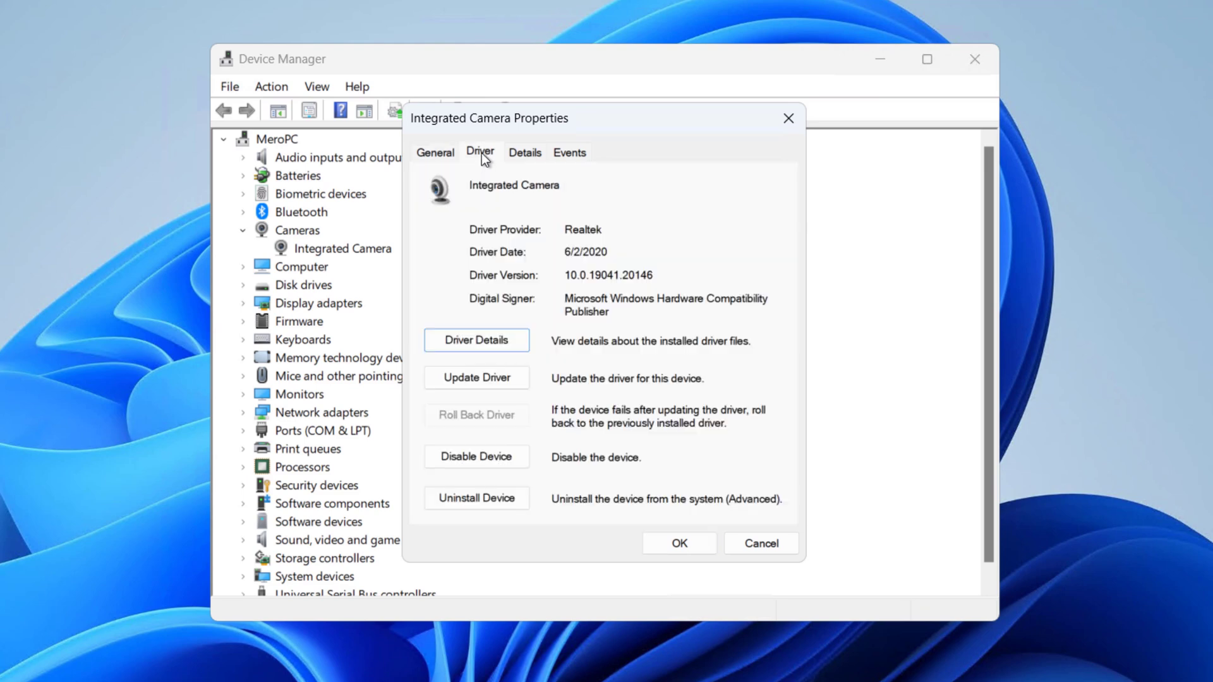
pyautogui.moveTo(482, 294)
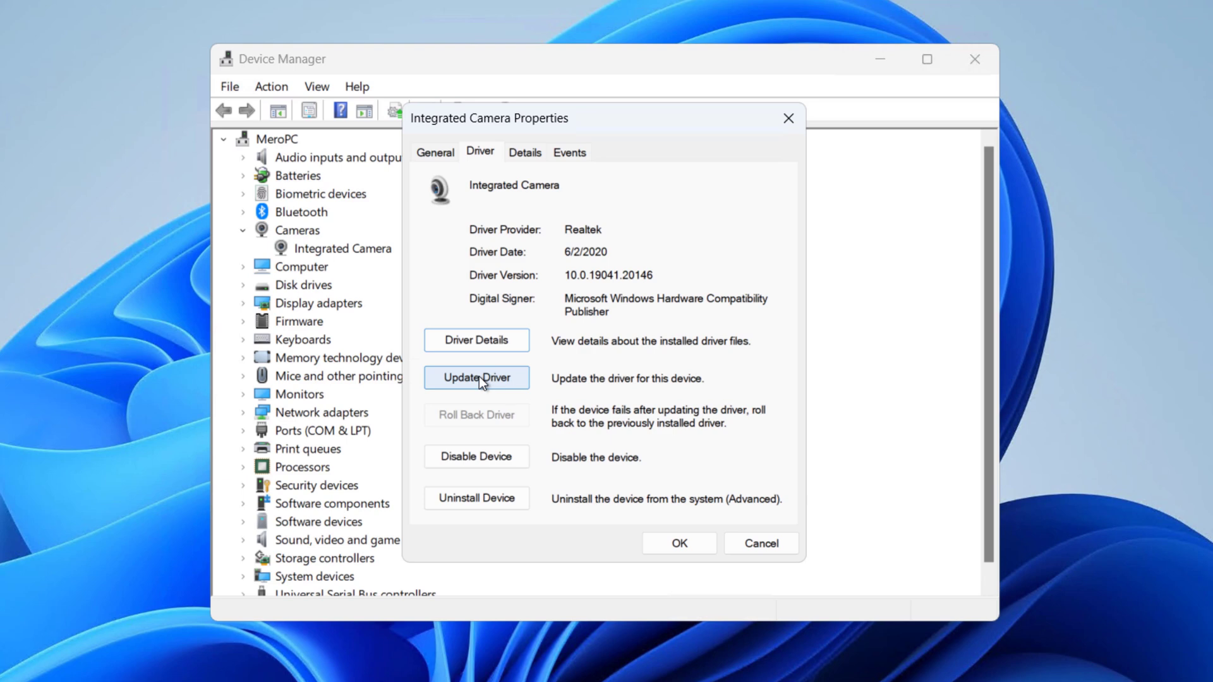
# Step: Search automatically for an updated camera driver, finding the best driver already installed
pyautogui.click(477, 378)
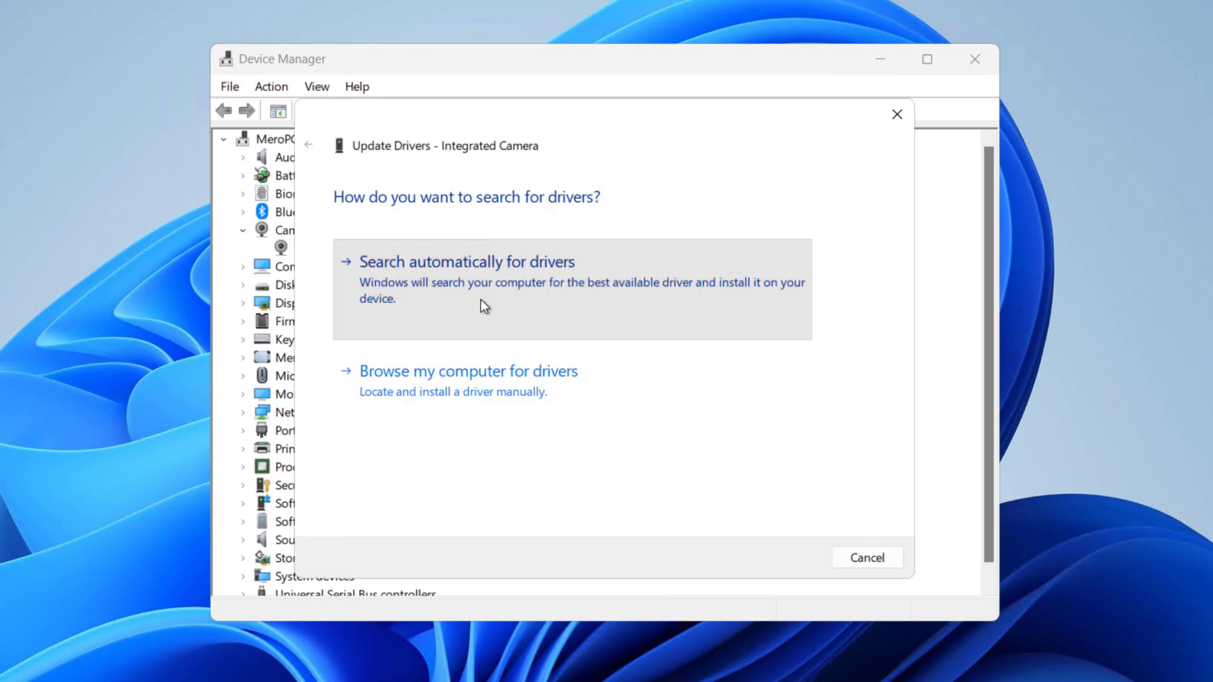
pyautogui.click(467, 261)
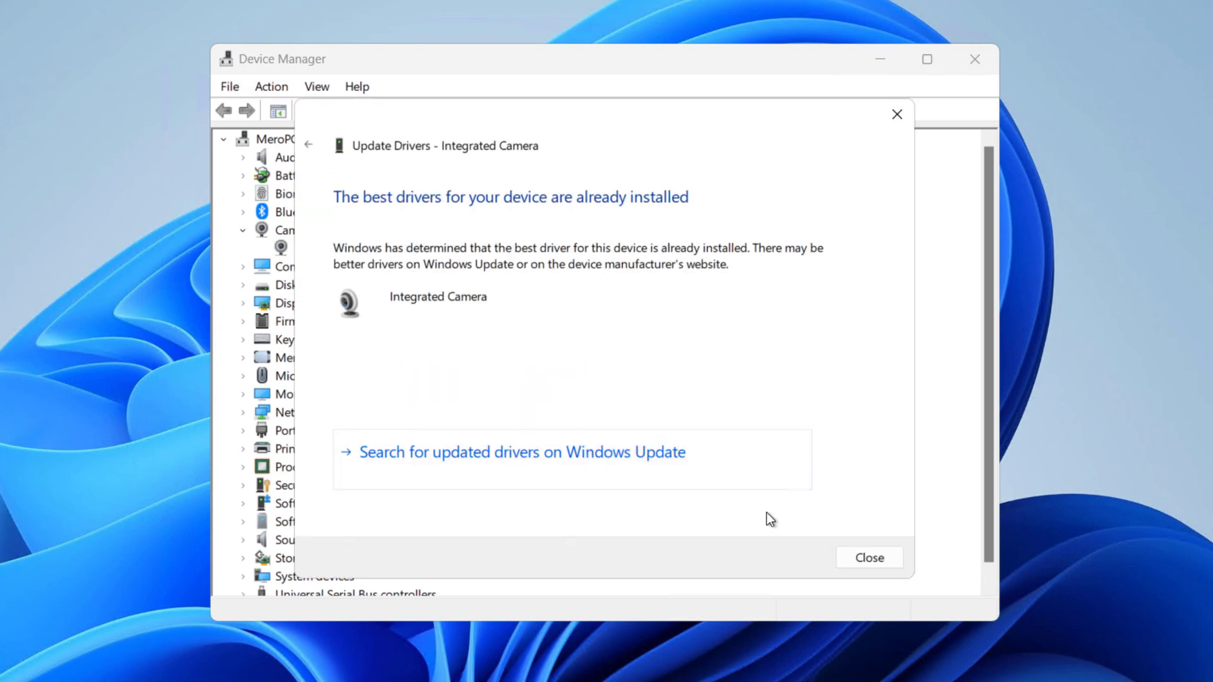
pyautogui.moveTo(568, 489)
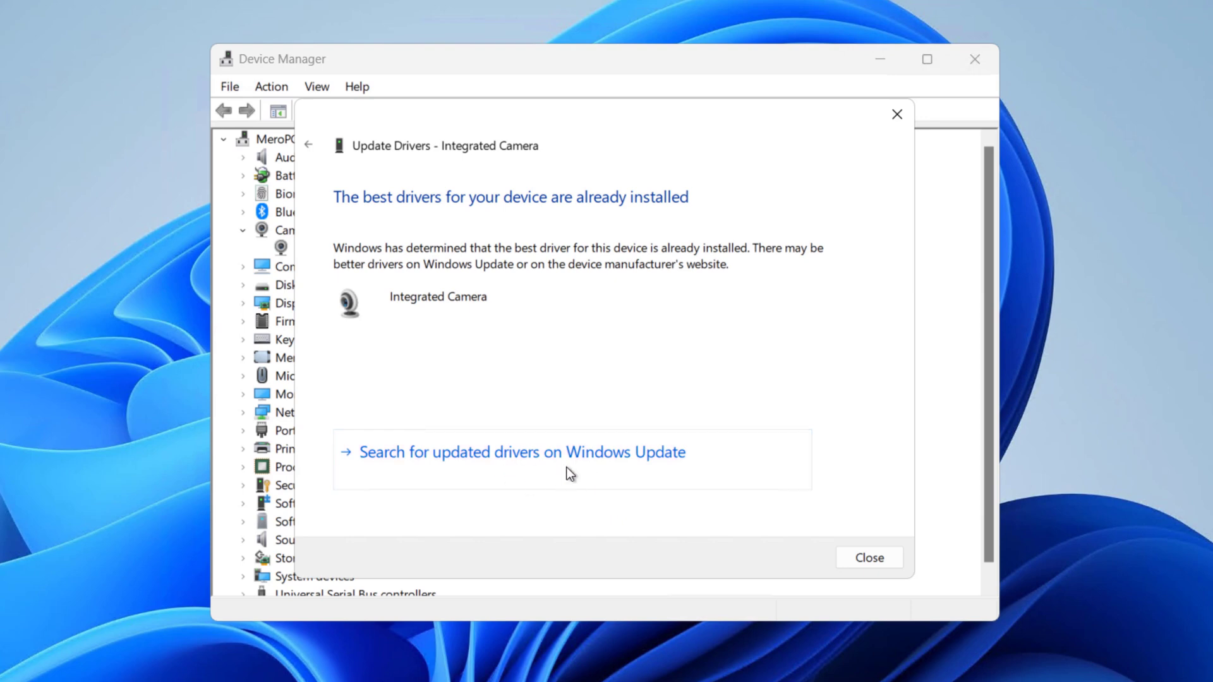
pyautogui.click(868, 557)
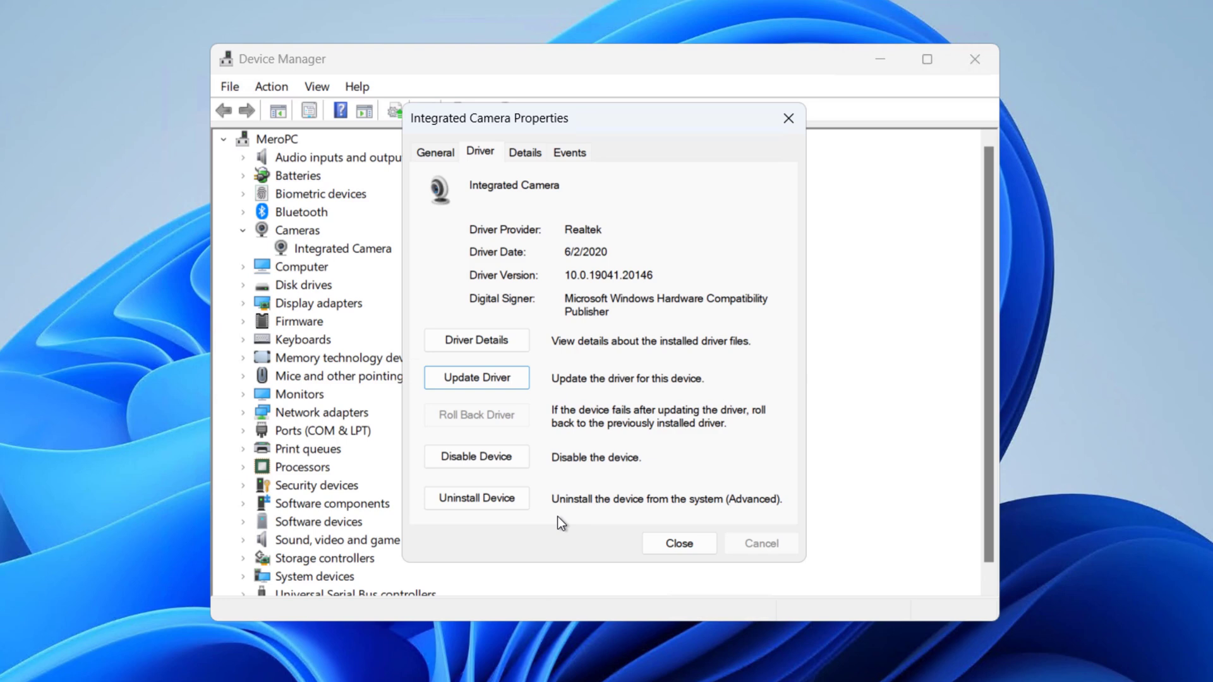
pyautogui.moveTo(478, 513)
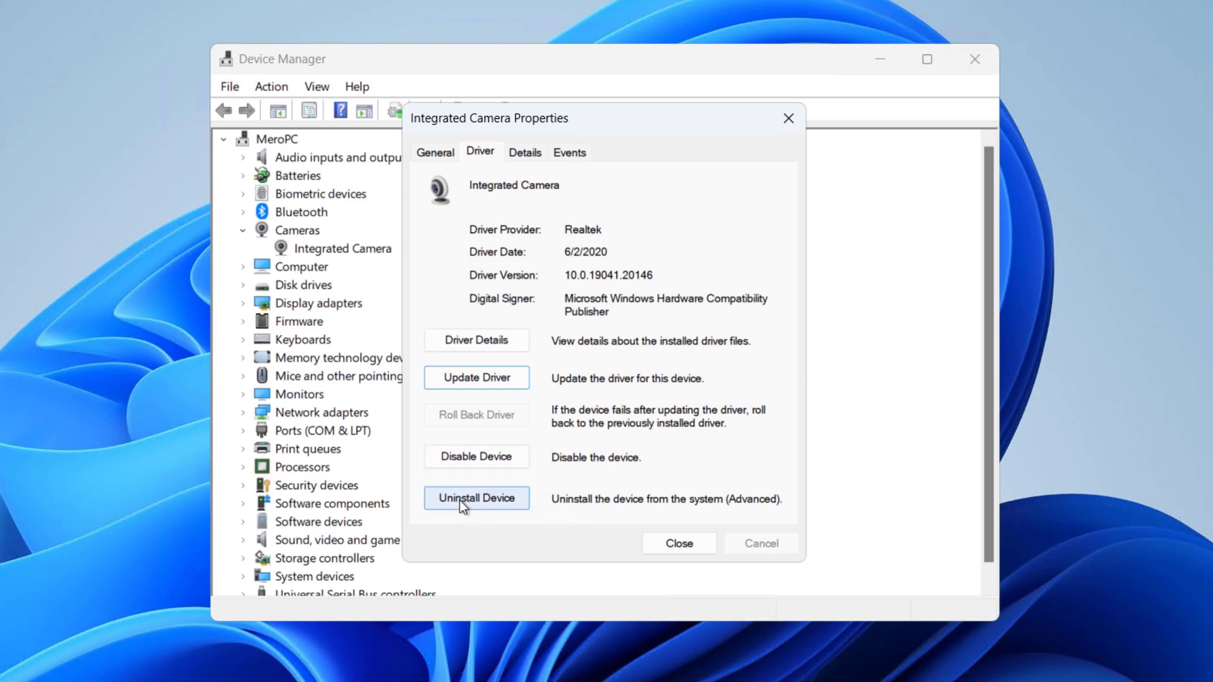
# Step: Uninstall the Integrated Camera and confirm, removing the Cameras category
pyautogui.click(477, 497)
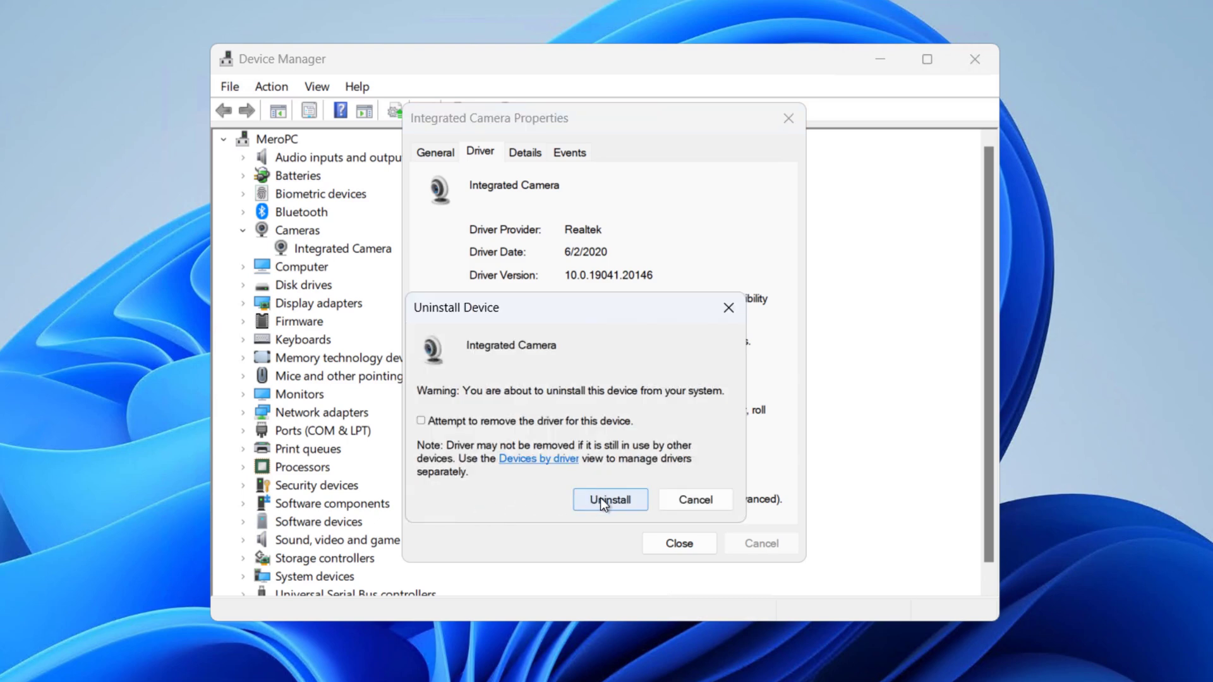
pyautogui.click(610, 499)
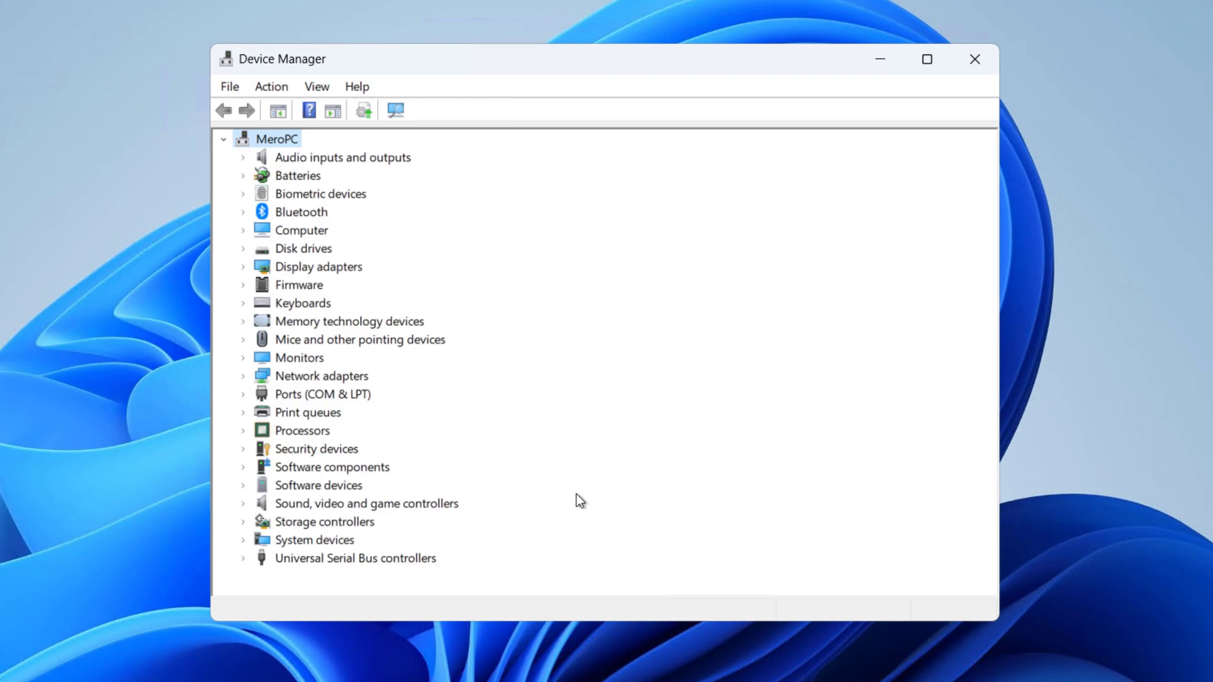
pyautogui.moveTo(332, 287)
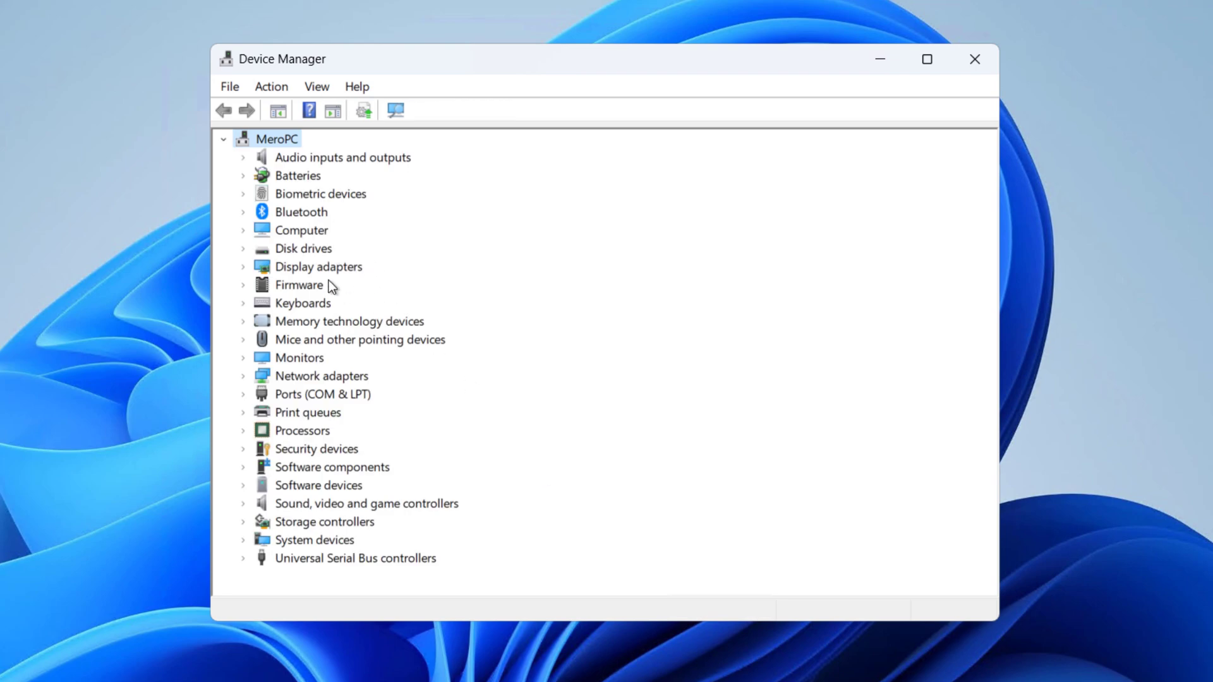
pyautogui.moveTo(395, 112)
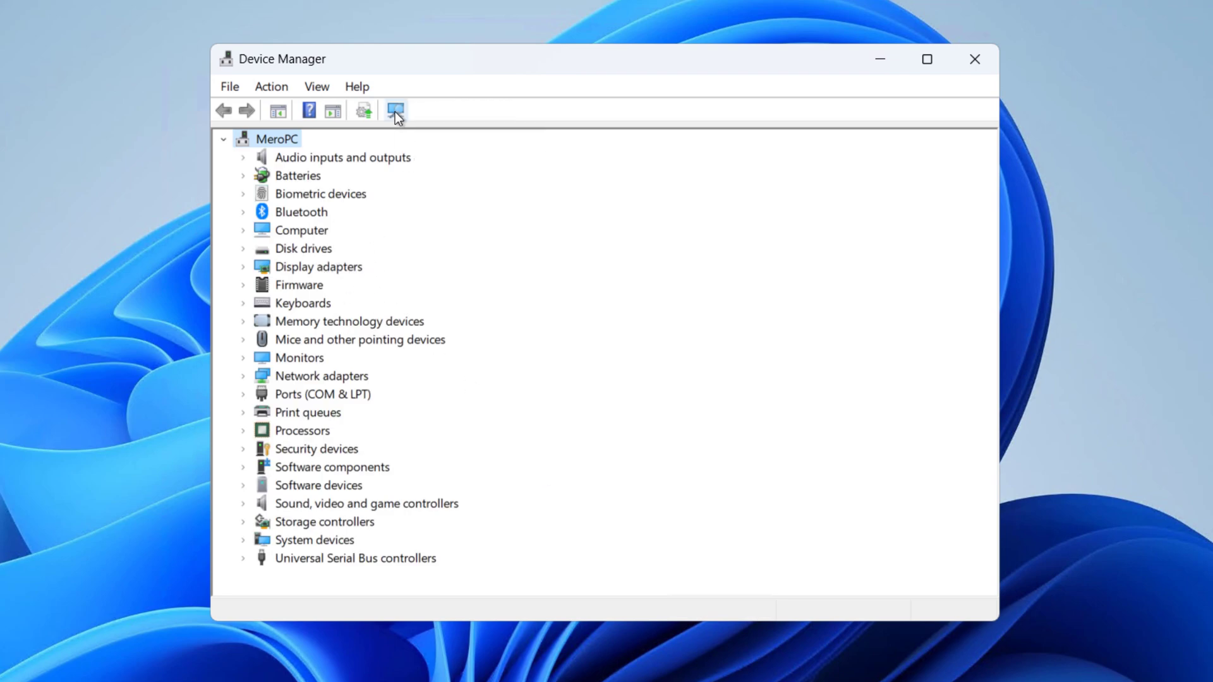
# Step: Rescan hardware so the Integrated Camera reappears, then cancel the Action > Add drivers window
pyautogui.click(395, 110)
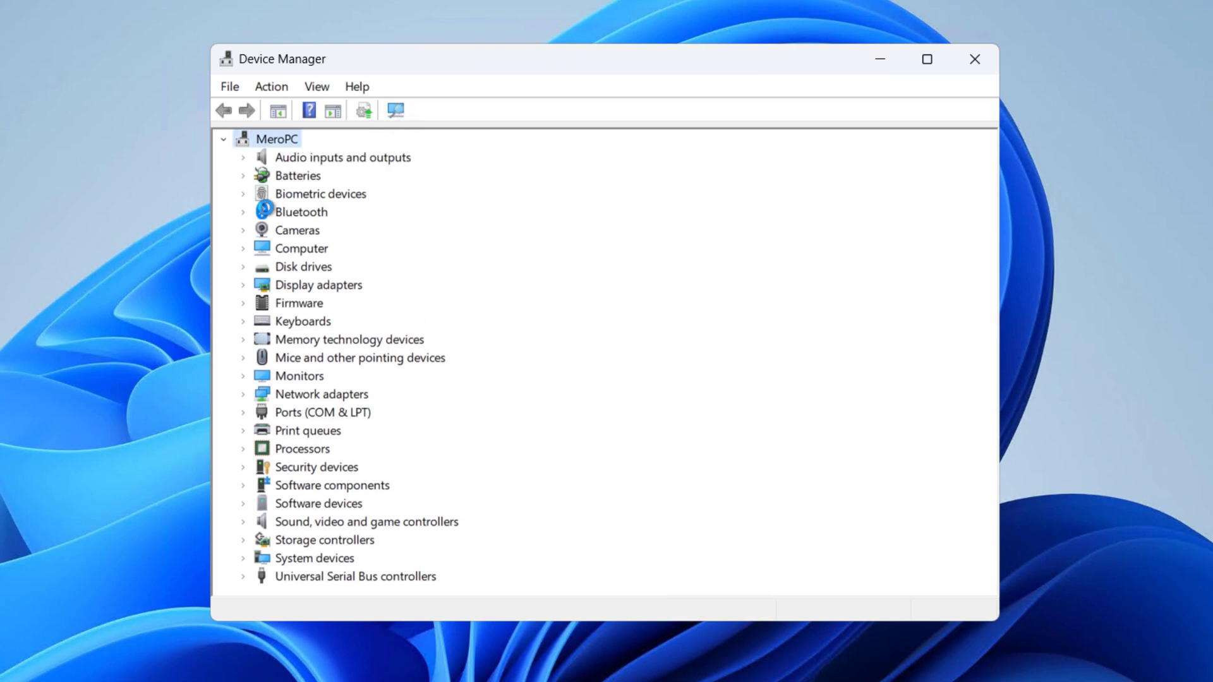
pyautogui.click(243, 230)
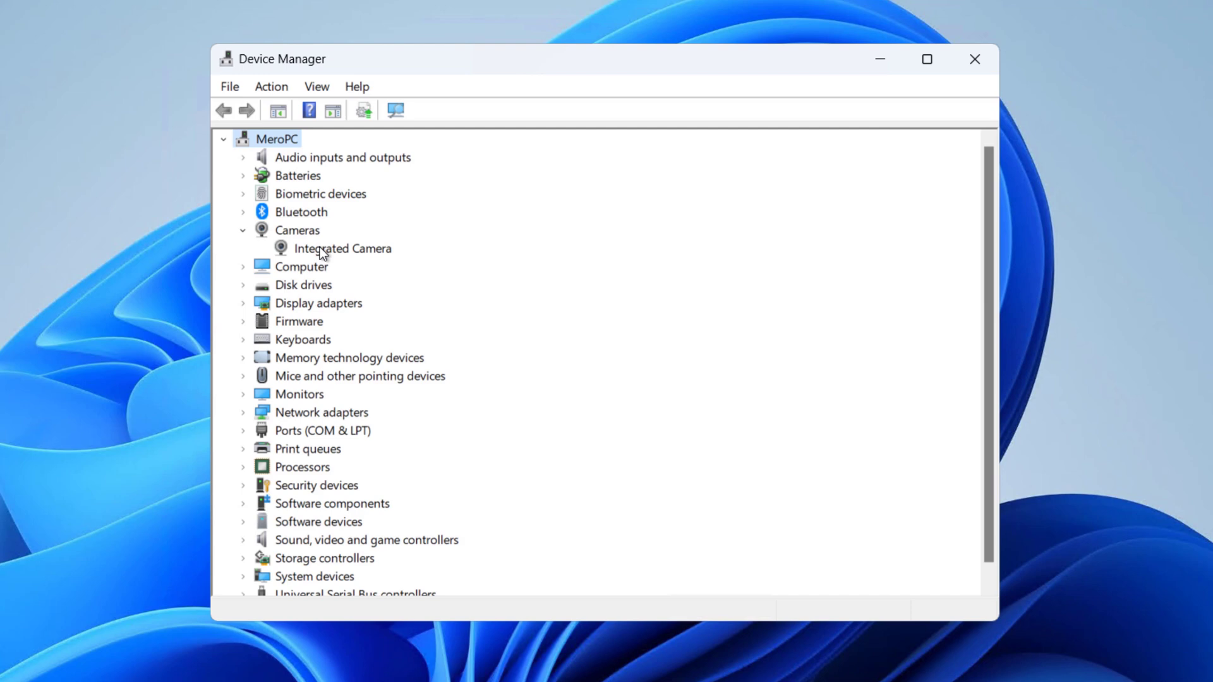
pyautogui.click(271, 87)
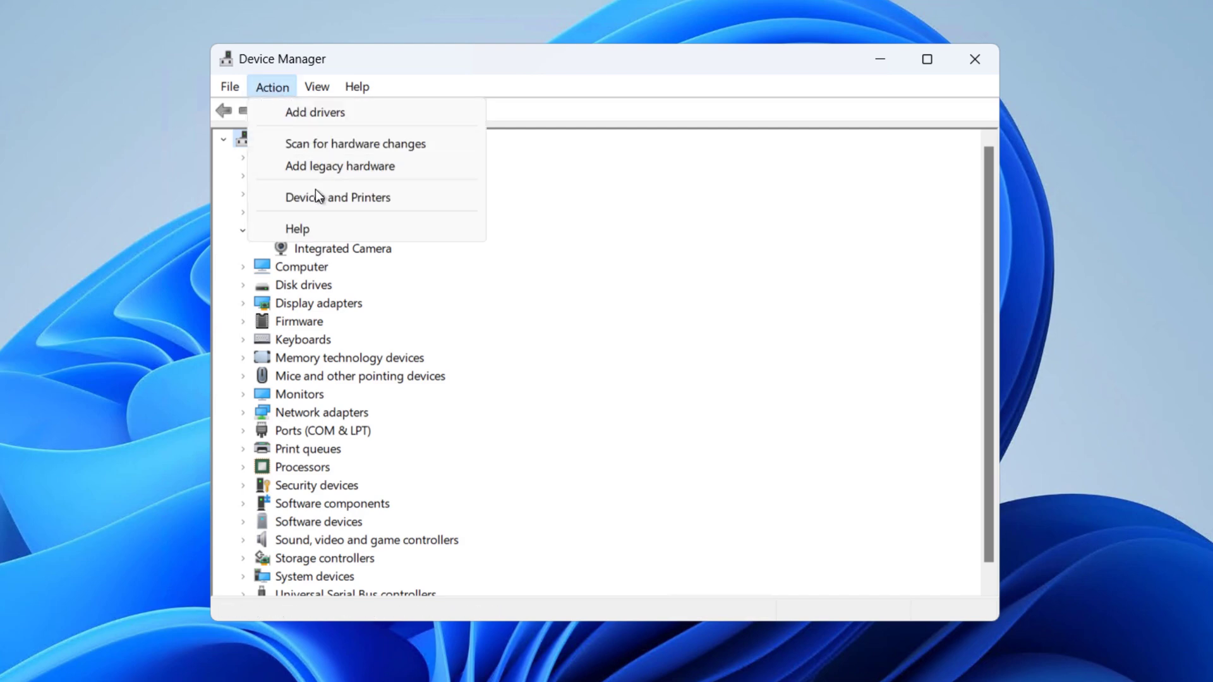
pyautogui.moveTo(321, 160)
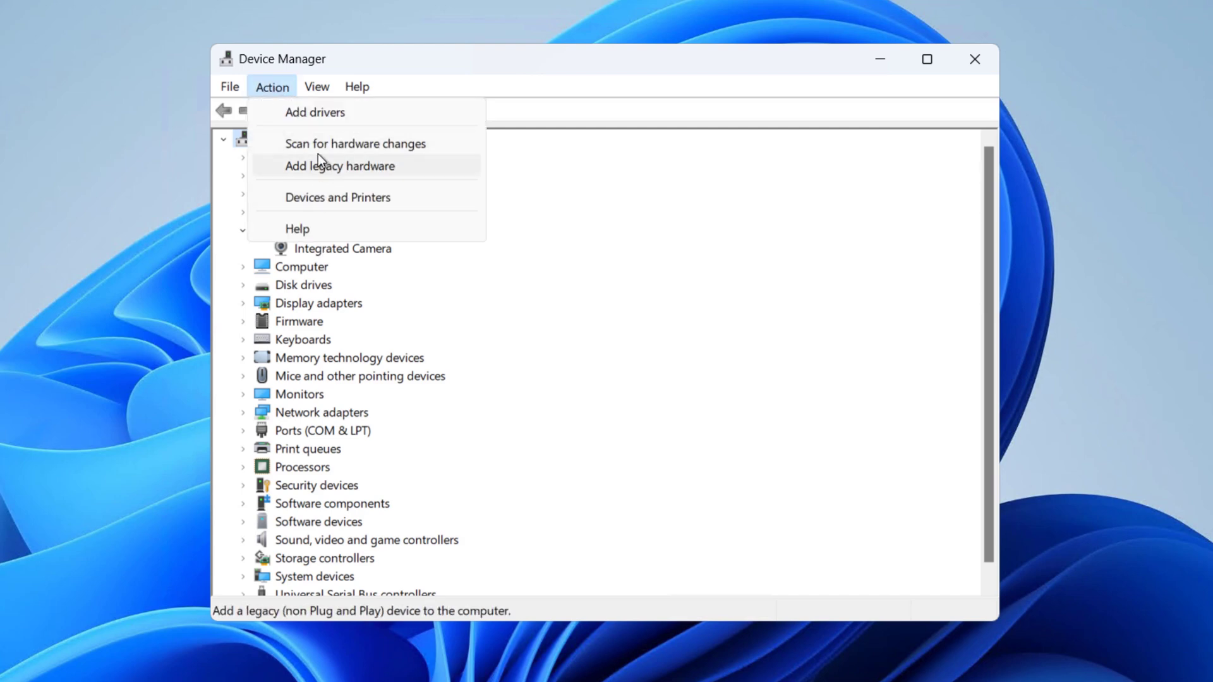
pyautogui.click(315, 113)
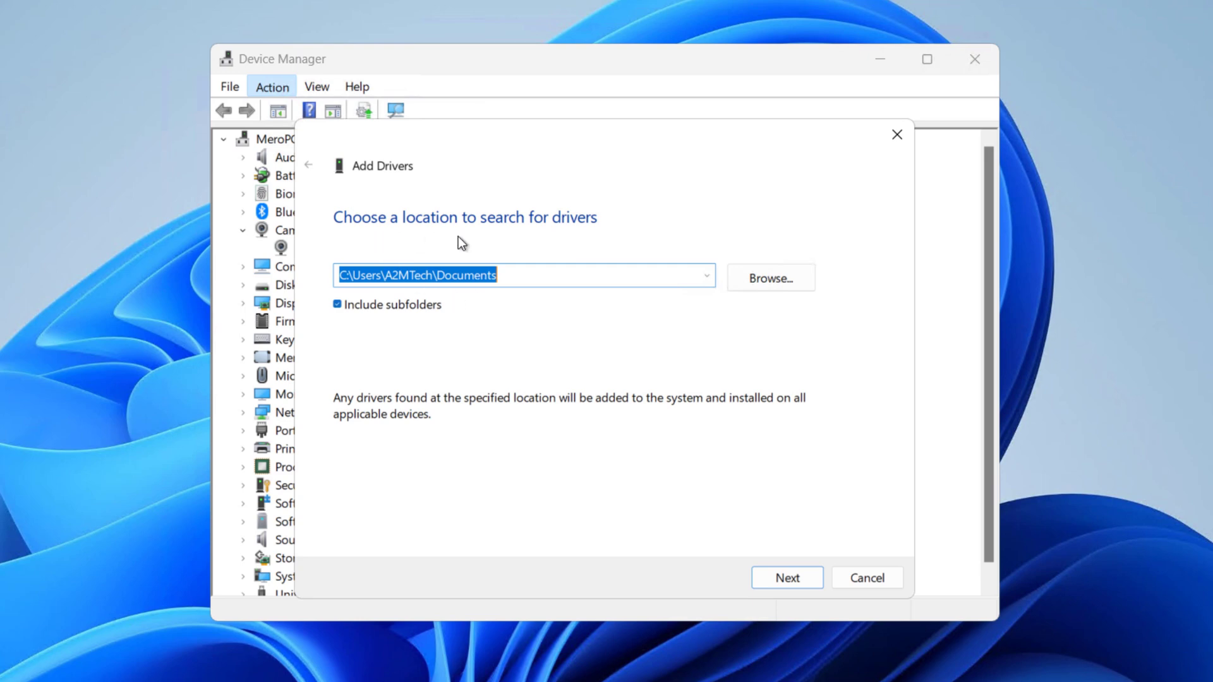
pyautogui.moveTo(587, 492)
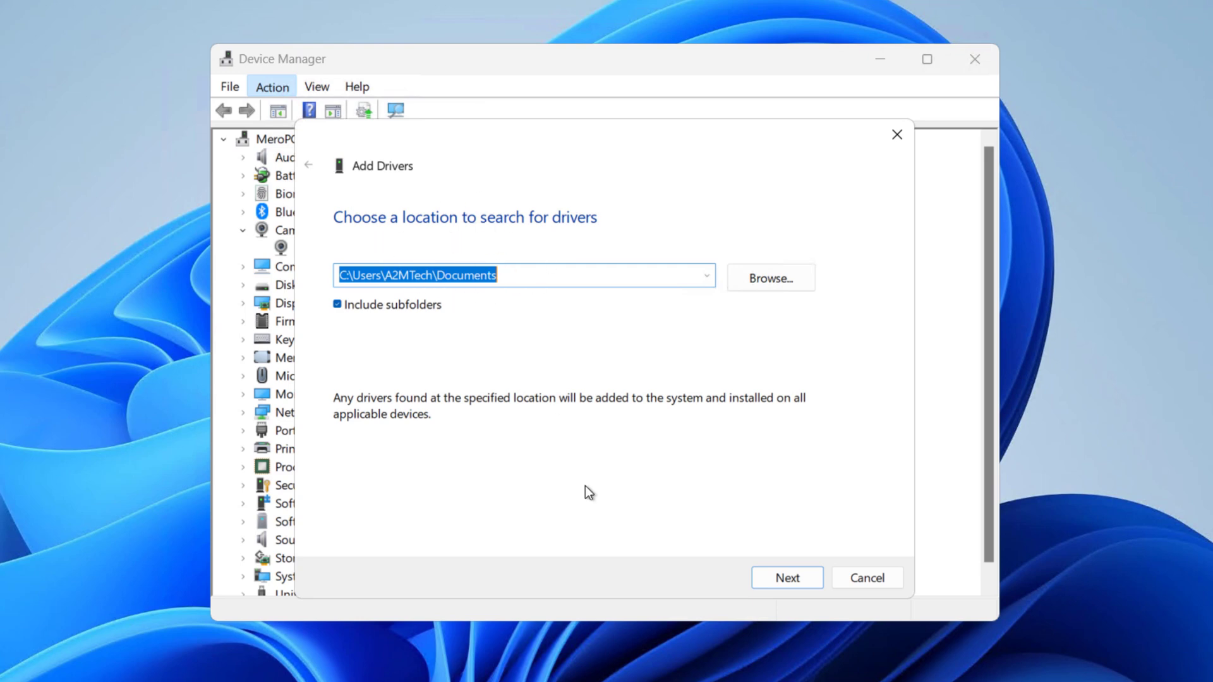
pyautogui.click(866, 578)
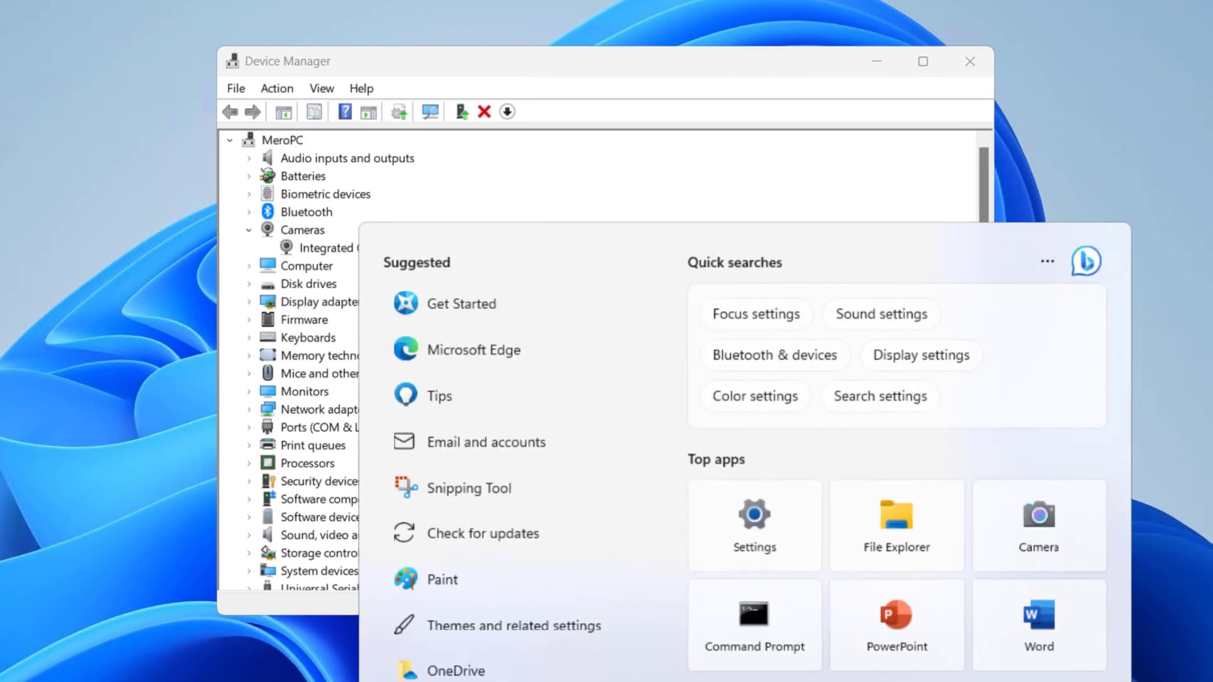
# Step: Search Windows for 'camera' and launch the Camera app again
pyautogui.write('camera')
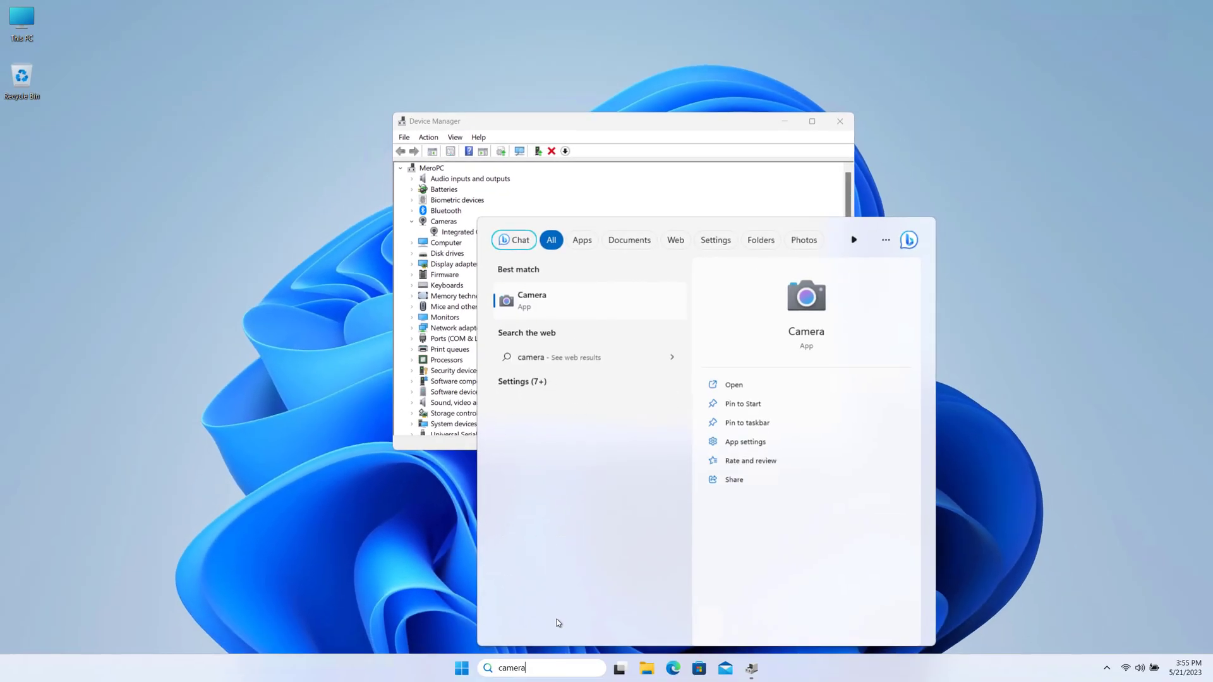
pyautogui.click(734, 385)
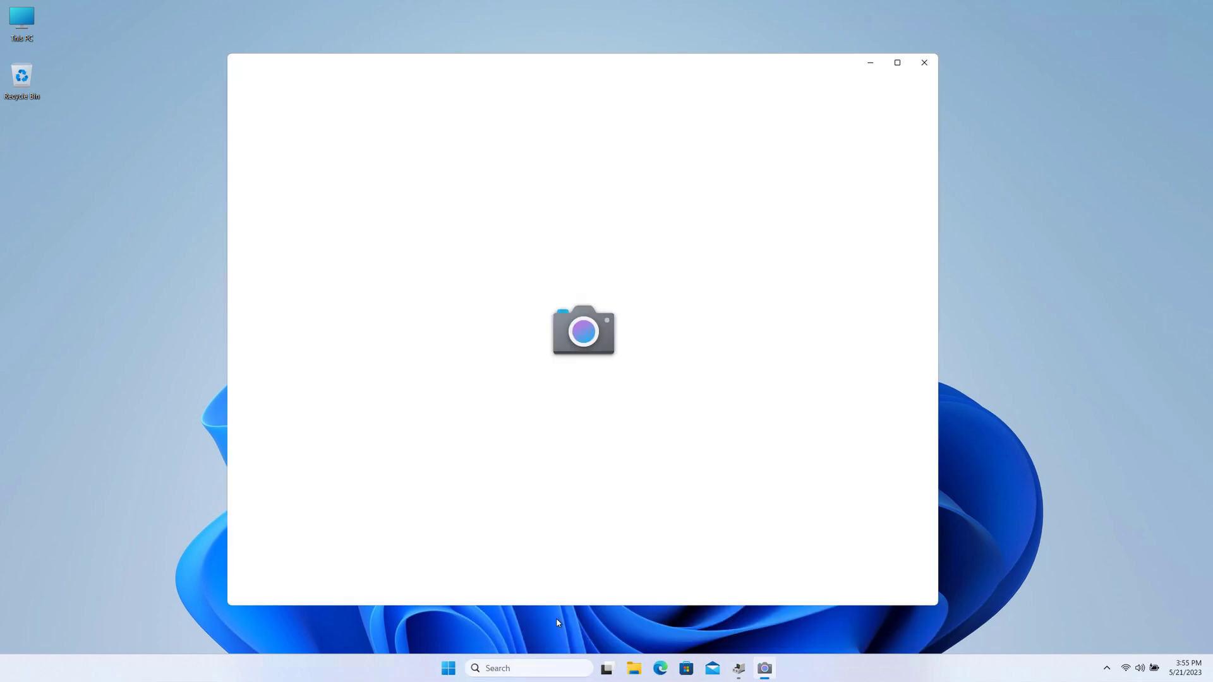